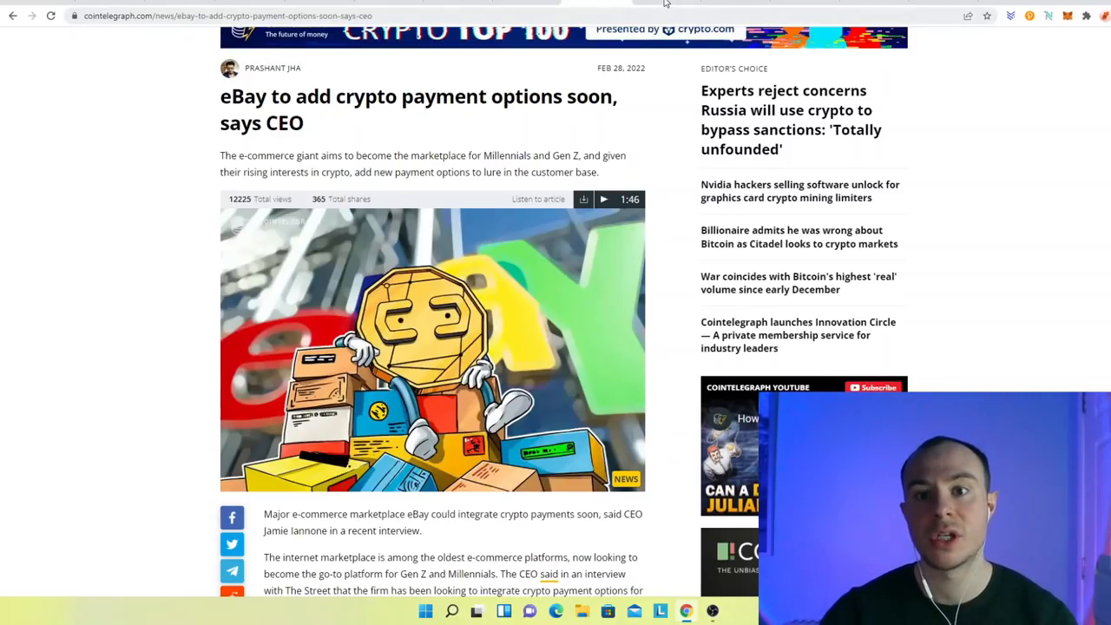
- Measure NDAQ's roughly 40% drop over 44 bars, from the Feb 2020 high to the Apr 2020 low
left_click(790, 120)
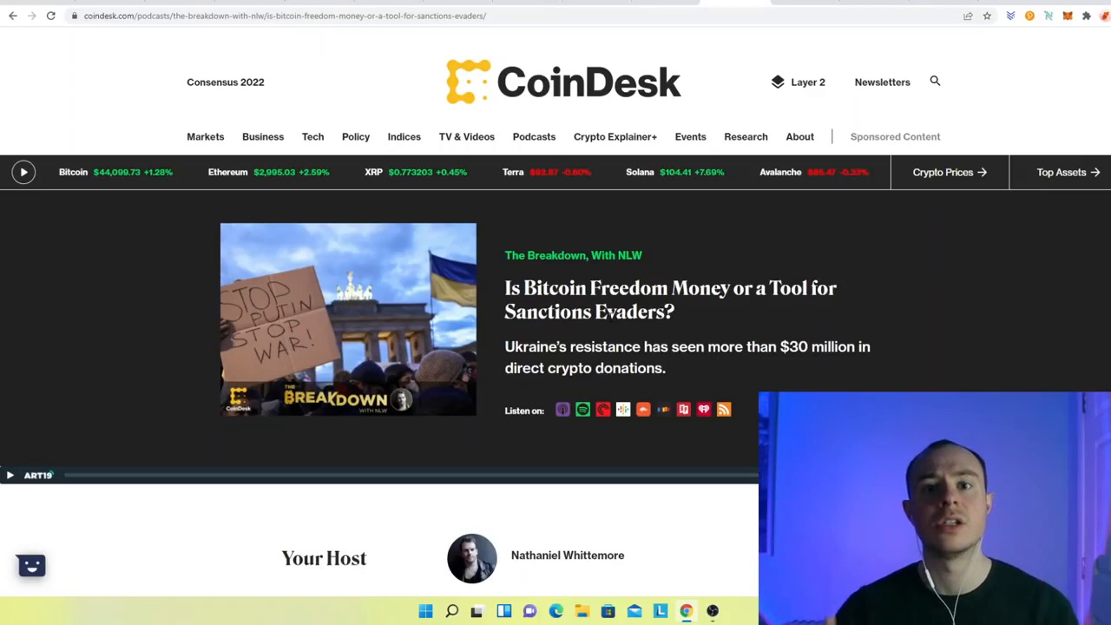
scroll("down", 3)
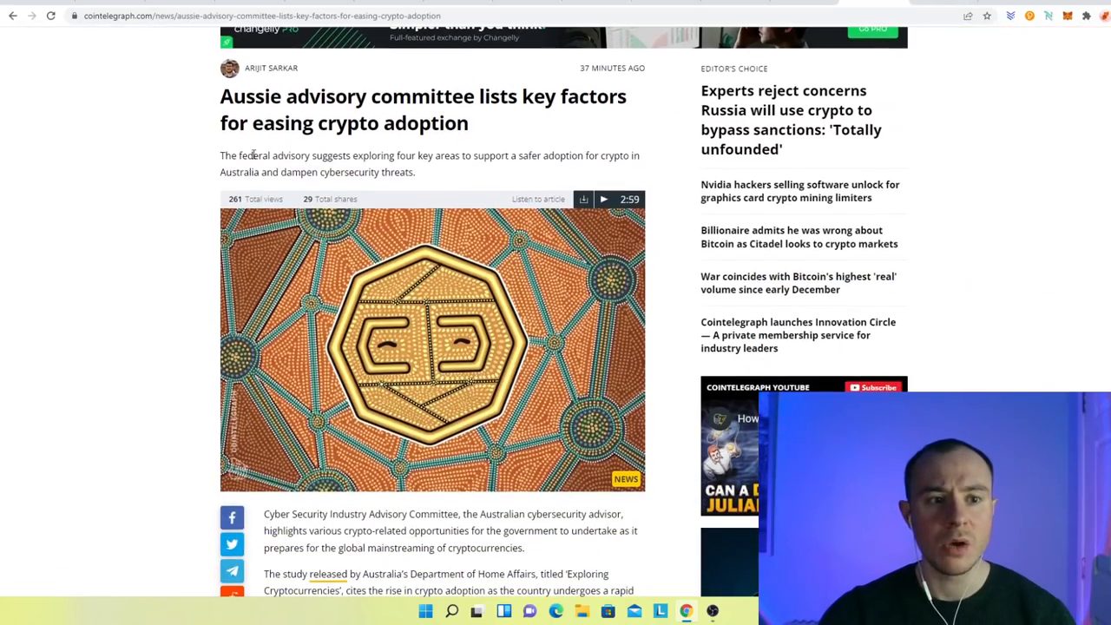
mouse_move(556, 134)
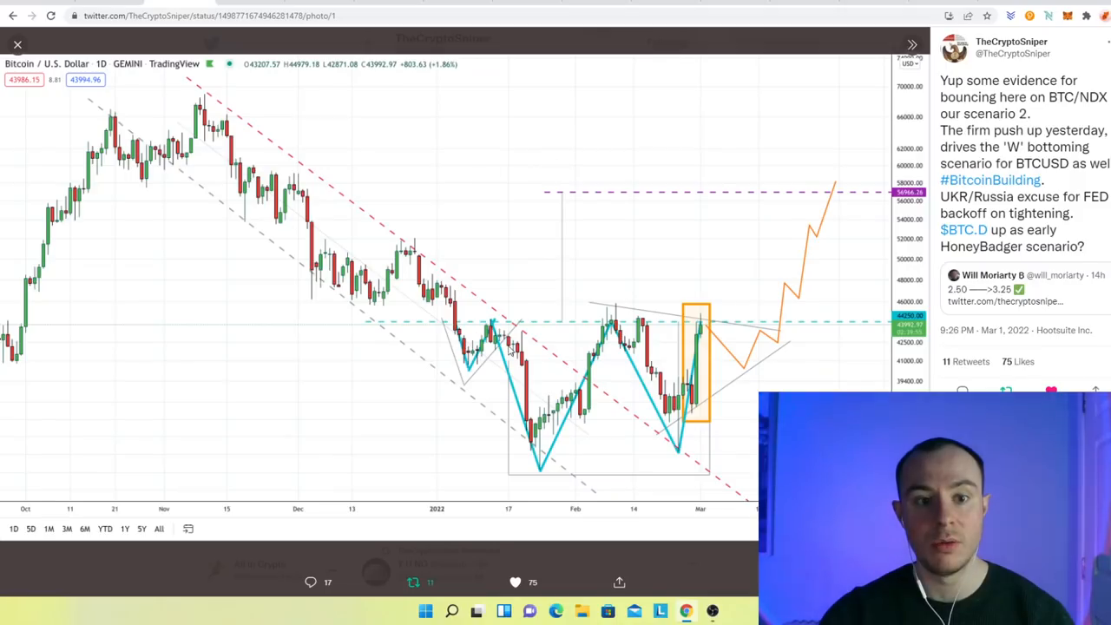
mouse_move(499, 252)
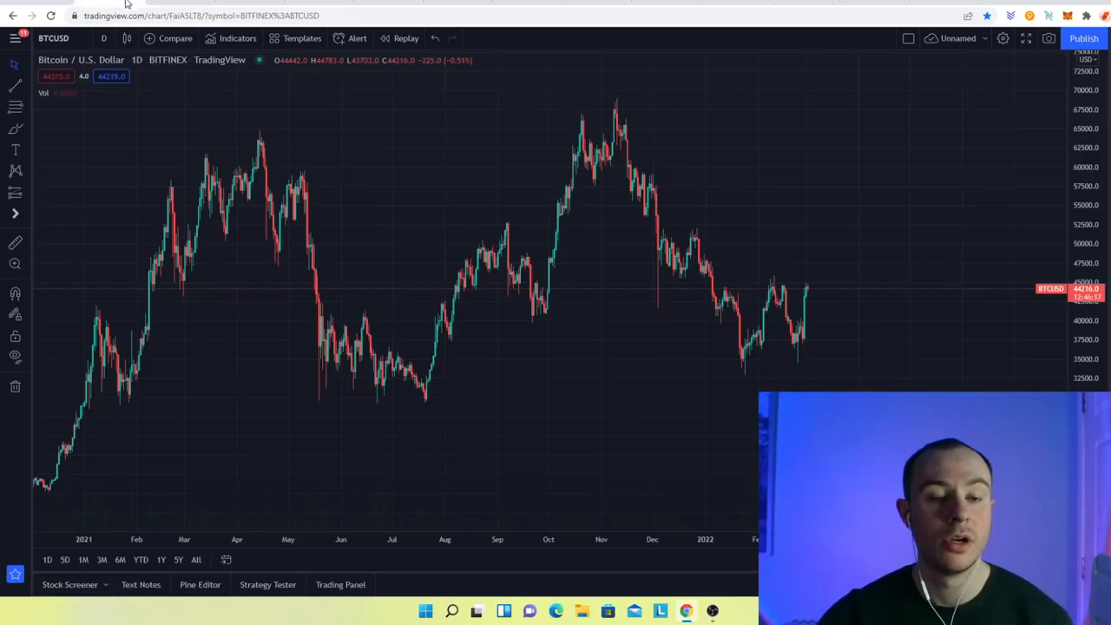
mouse_move(747, 372)
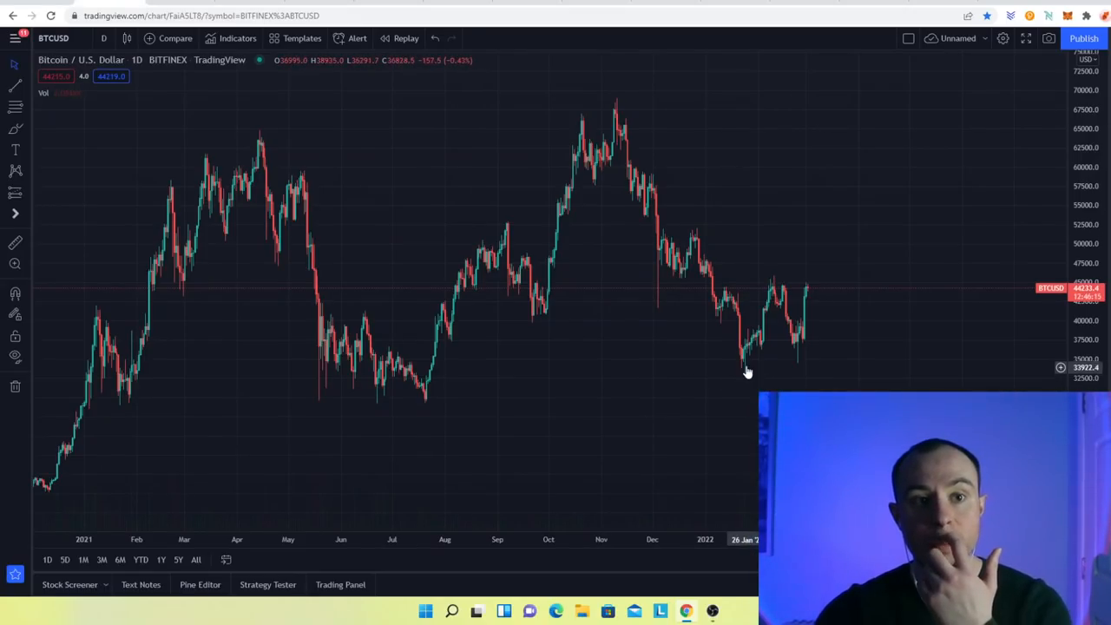
mouse_move(732, 368)
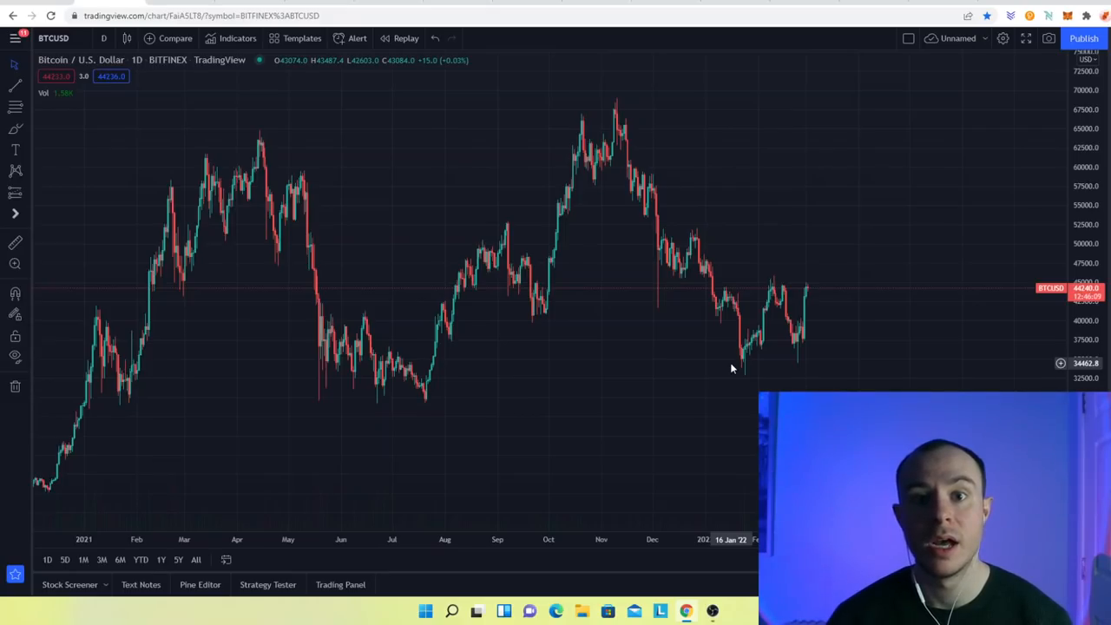
mouse_move(219, 105)
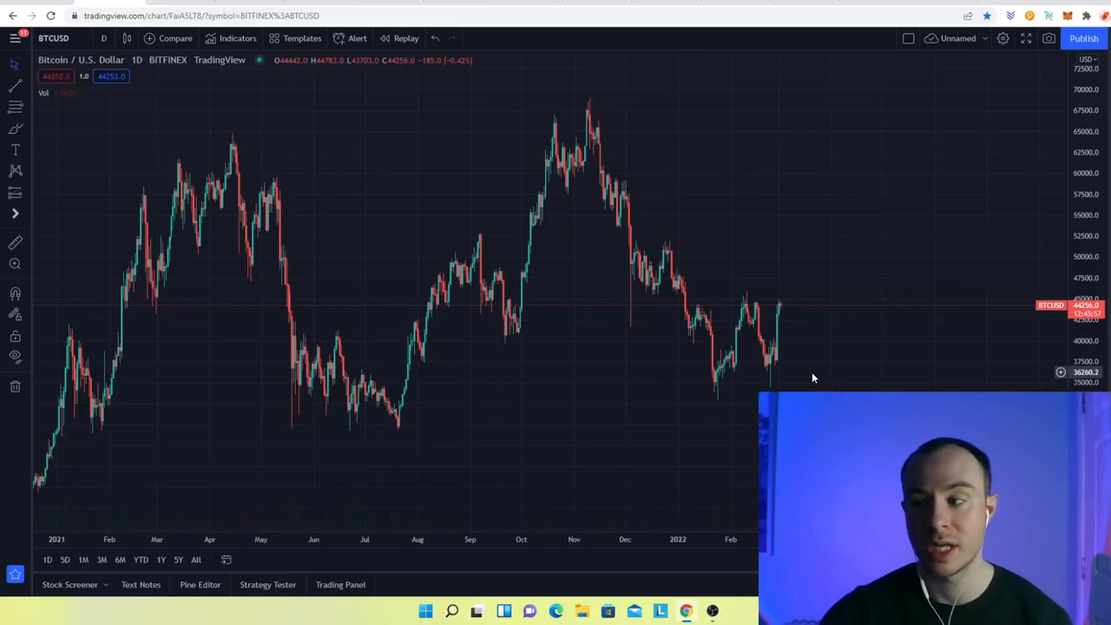
scroll("down", 3)
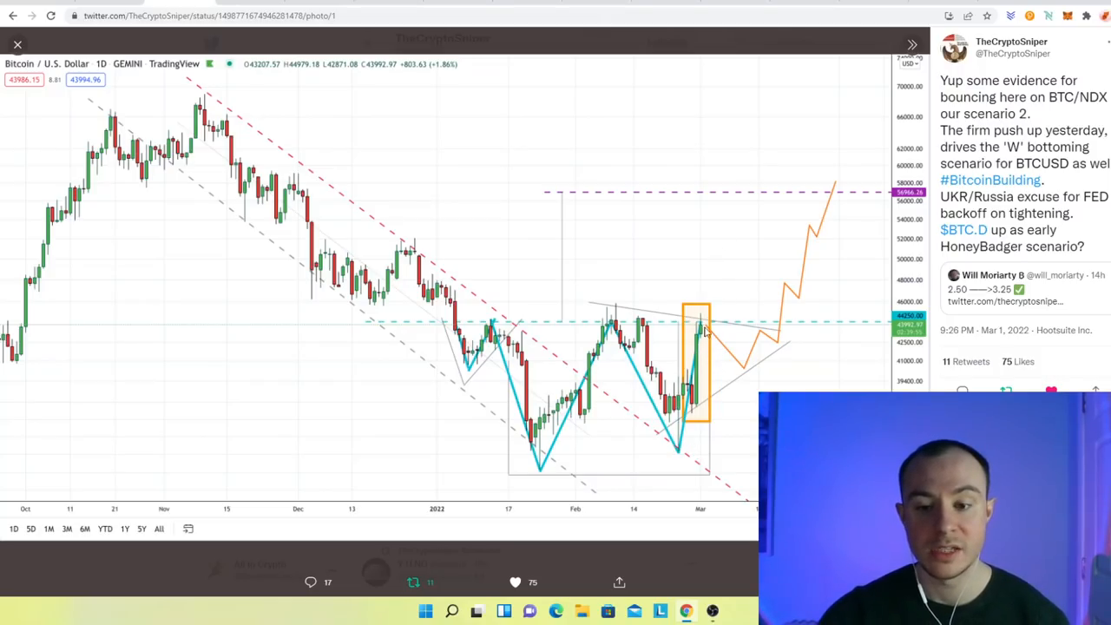
mouse_move(621, 335)
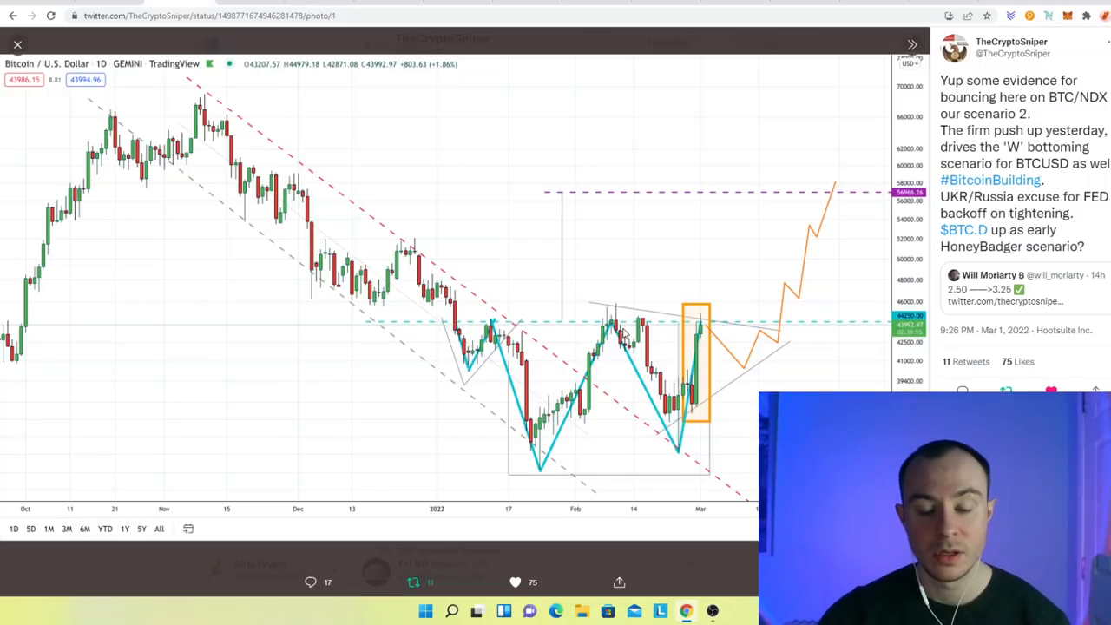
mouse_move(702, 330)
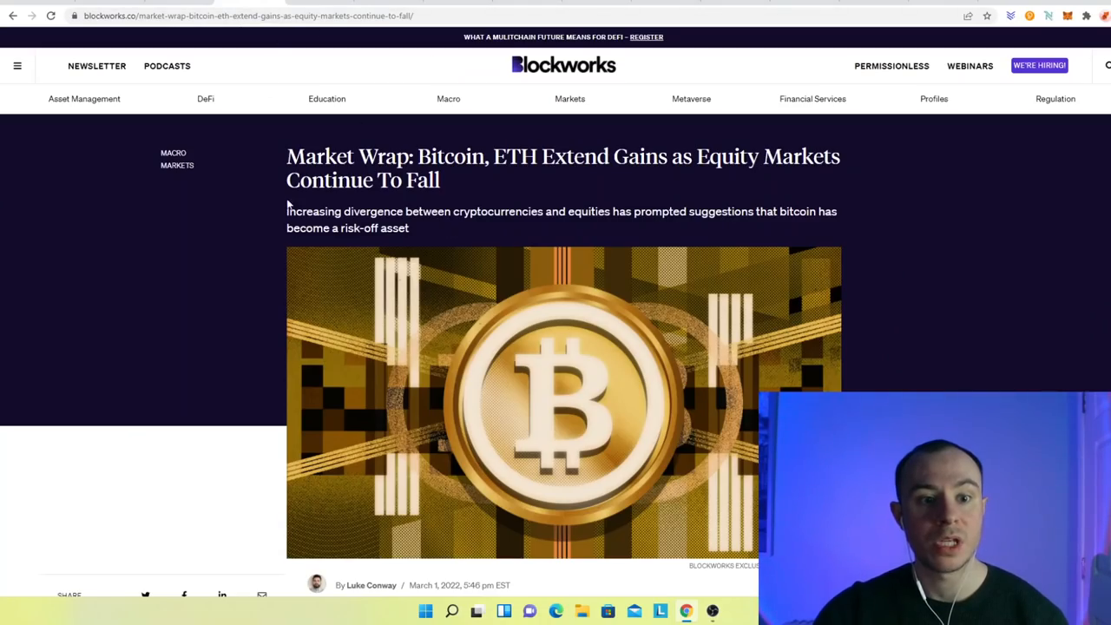
mouse_move(629, 200)
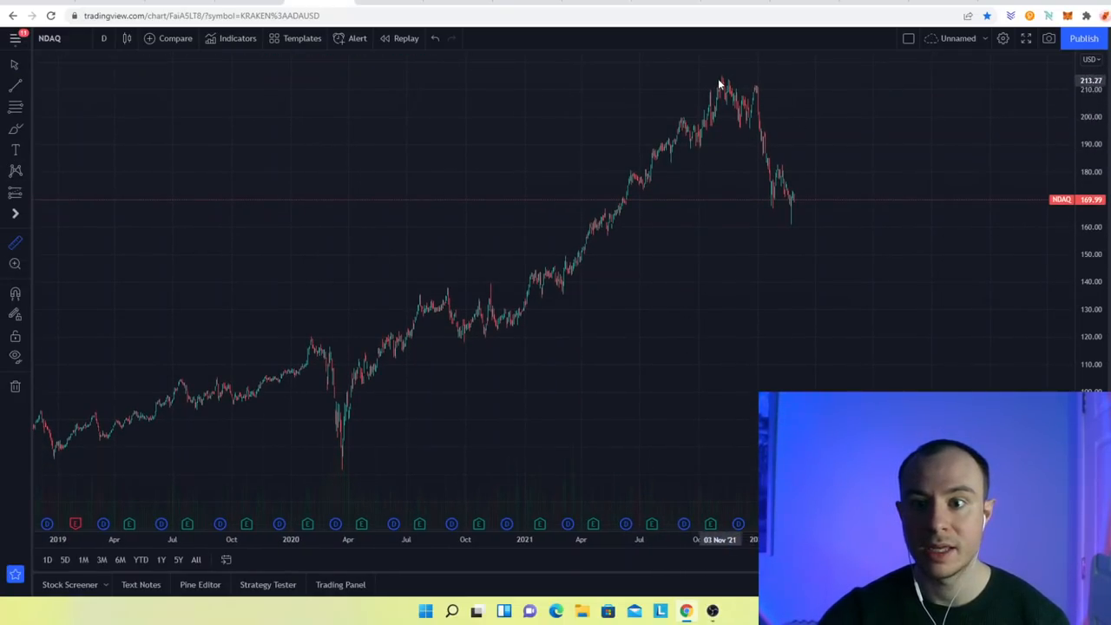
left_click_drag(721, 83, 822, 230)
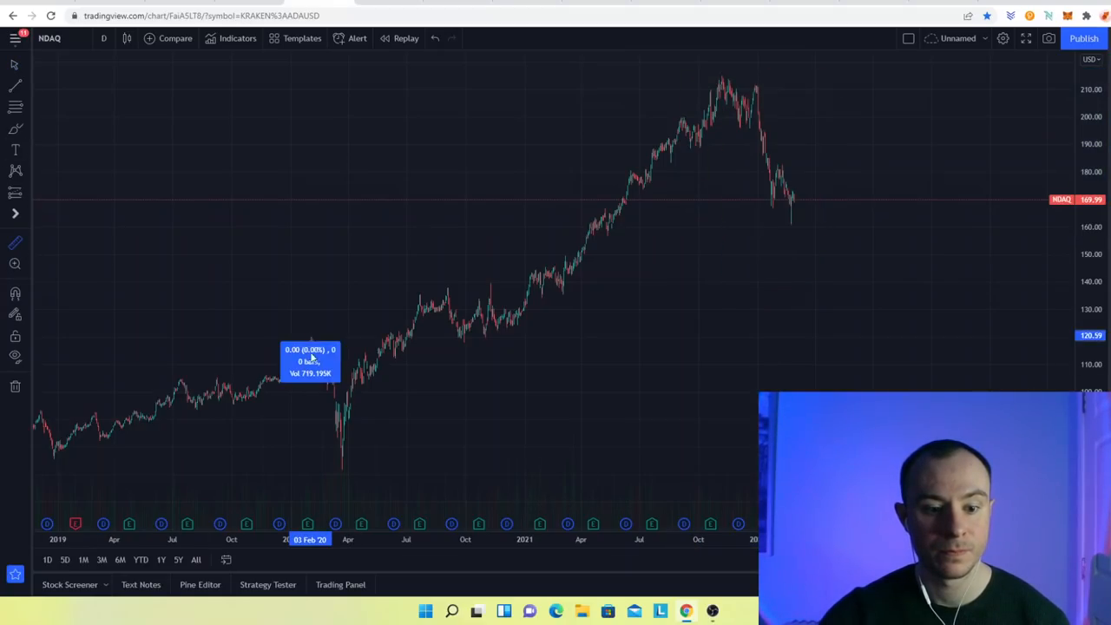
left_click_drag(310, 356, 351, 473)
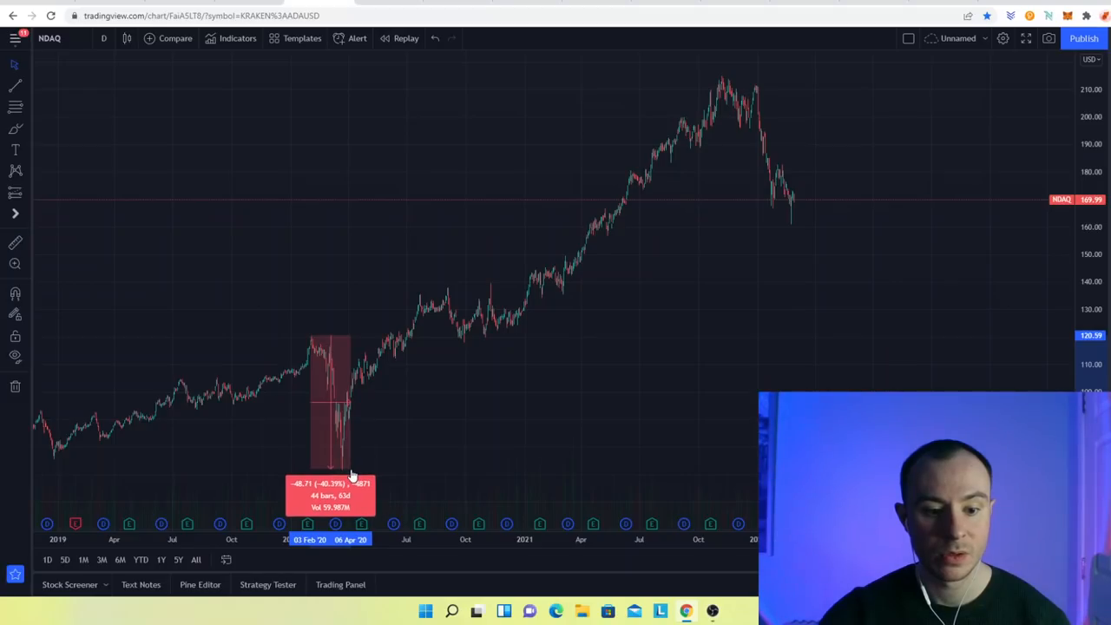
mouse_move(351, 466)
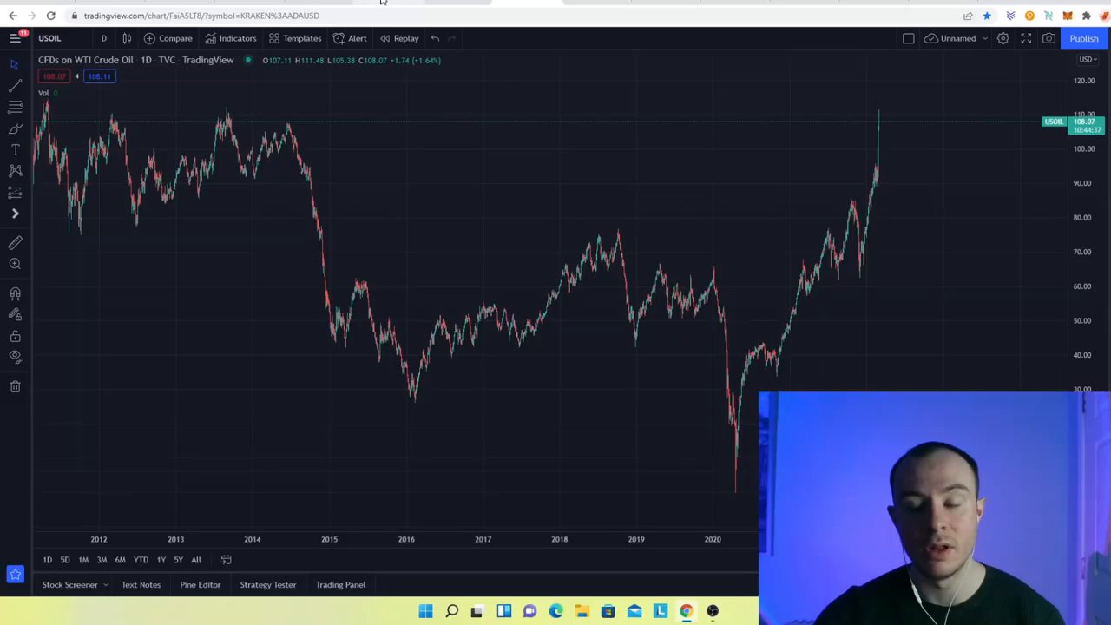
mouse_move(919, 203)
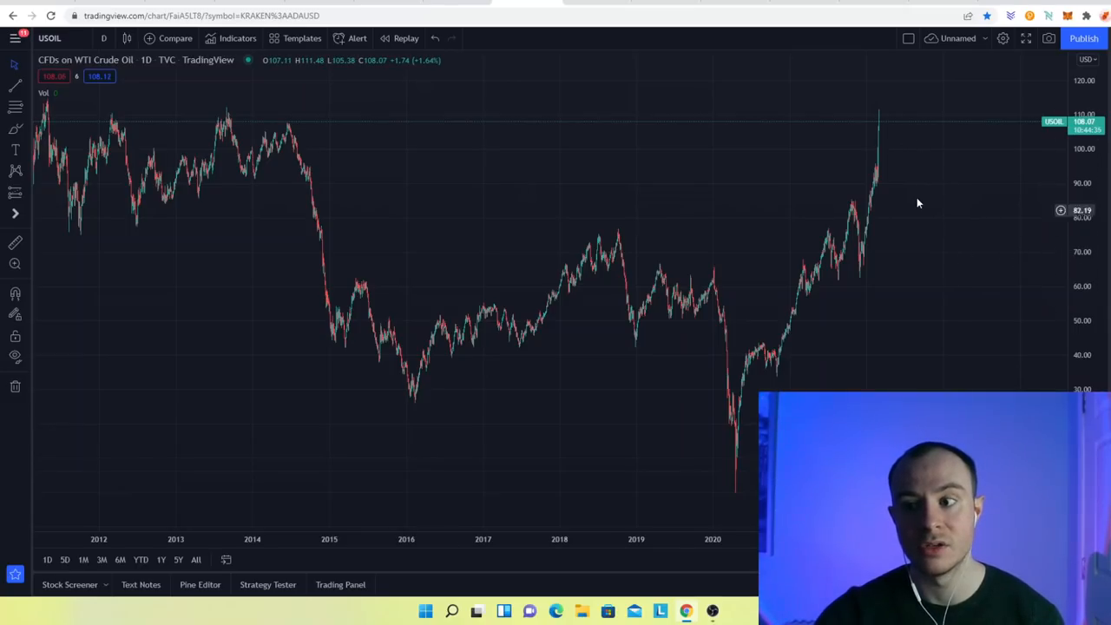
mouse_move(929, 228)
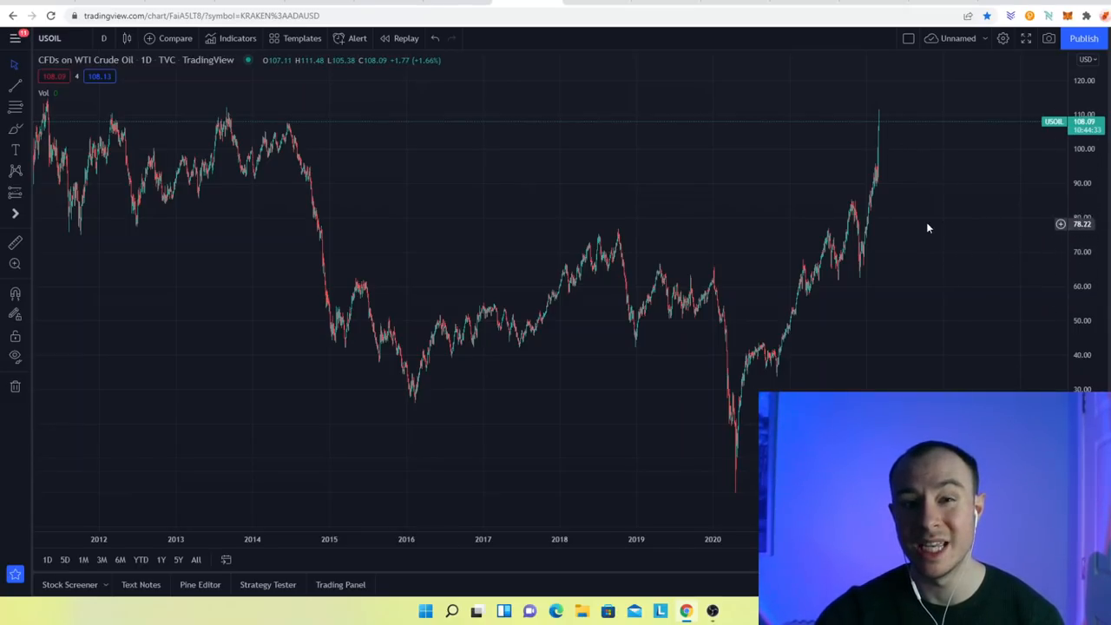
mouse_move(951, 307)
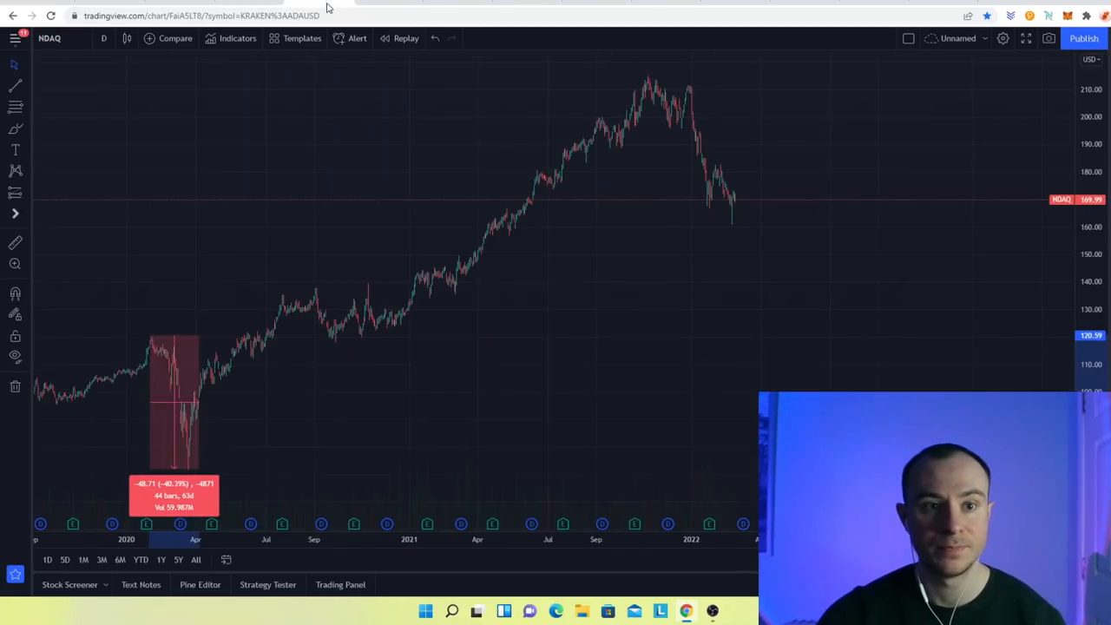
mouse_move(549, 172)
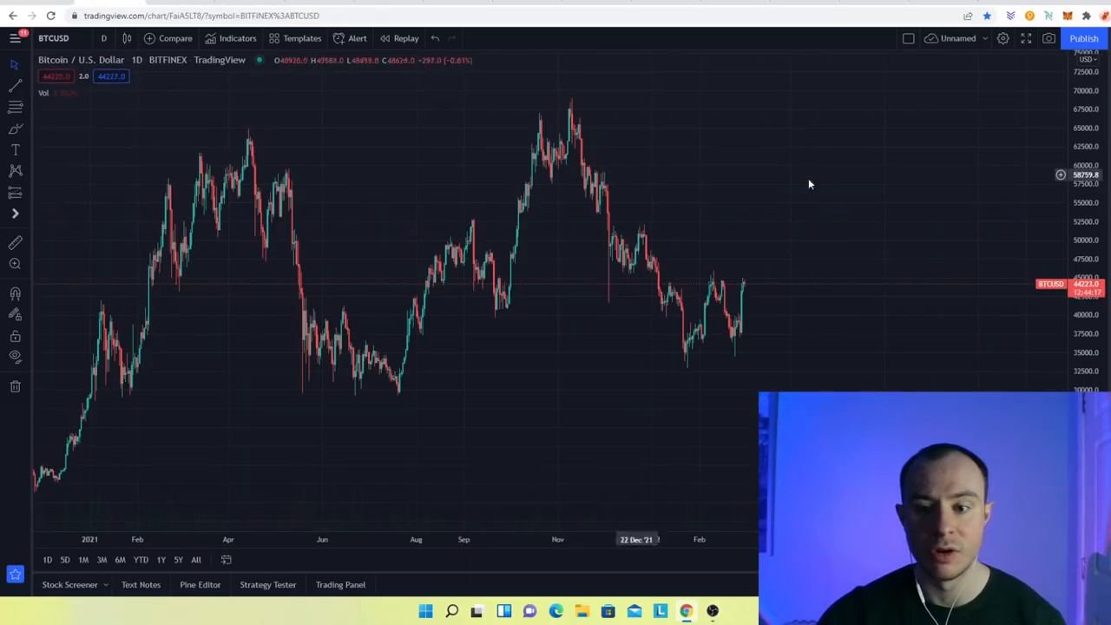
mouse_move(705, 383)
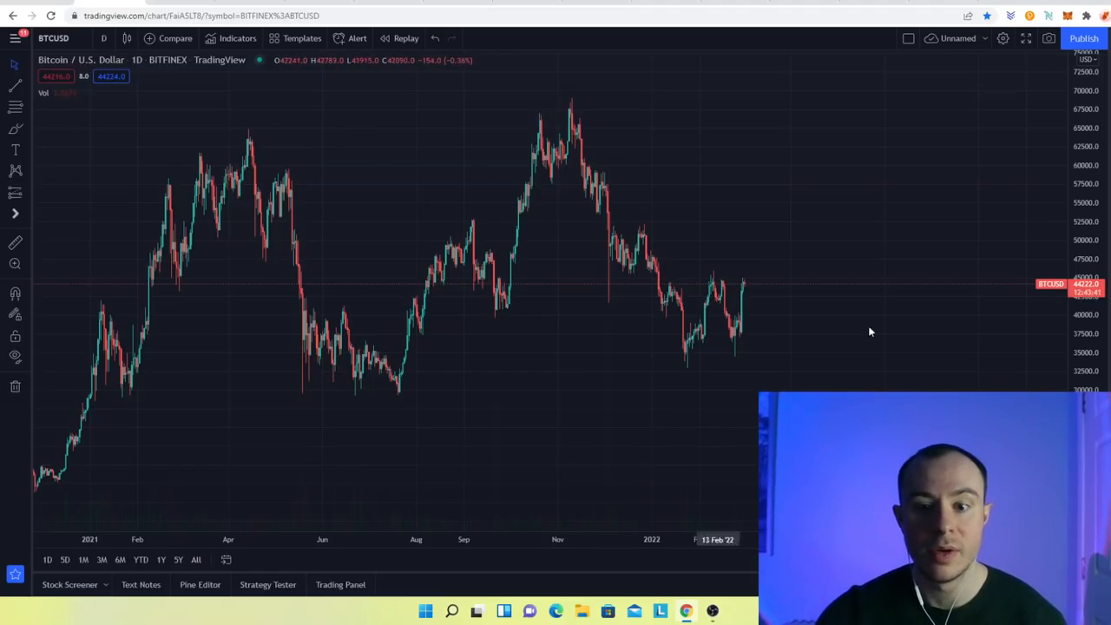
mouse_move(794, 215)
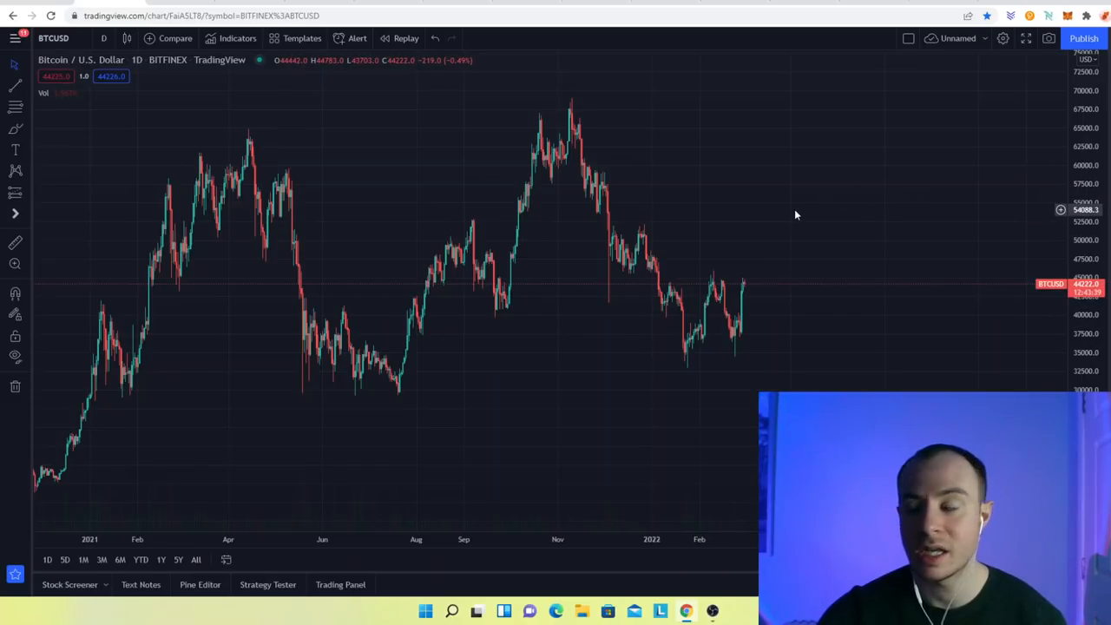
mouse_move(782, 207)
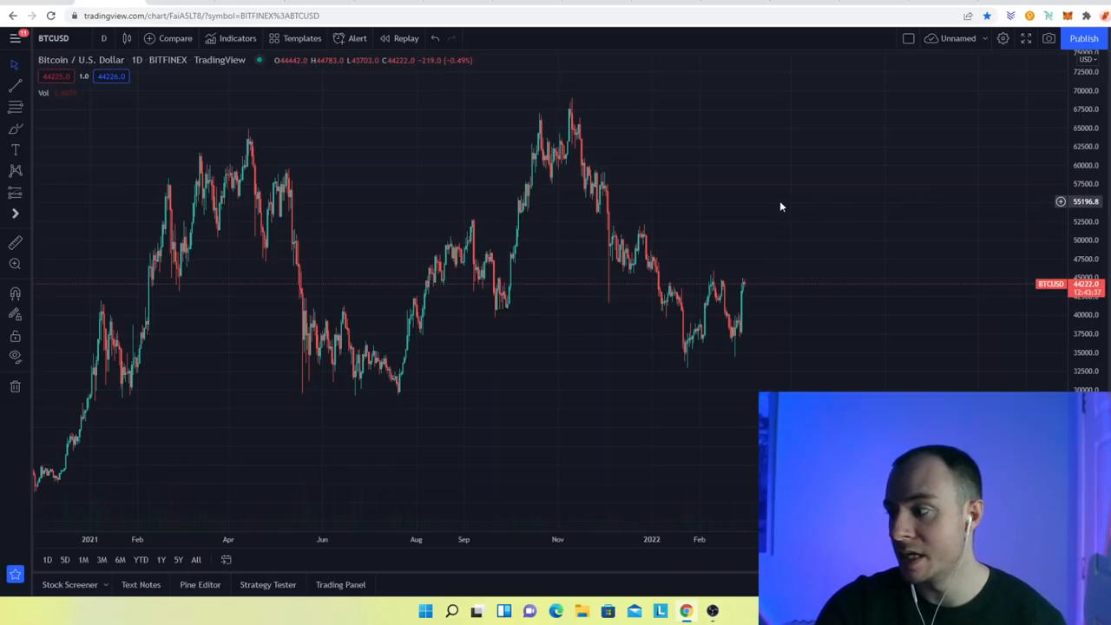
mouse_move(789, 192)
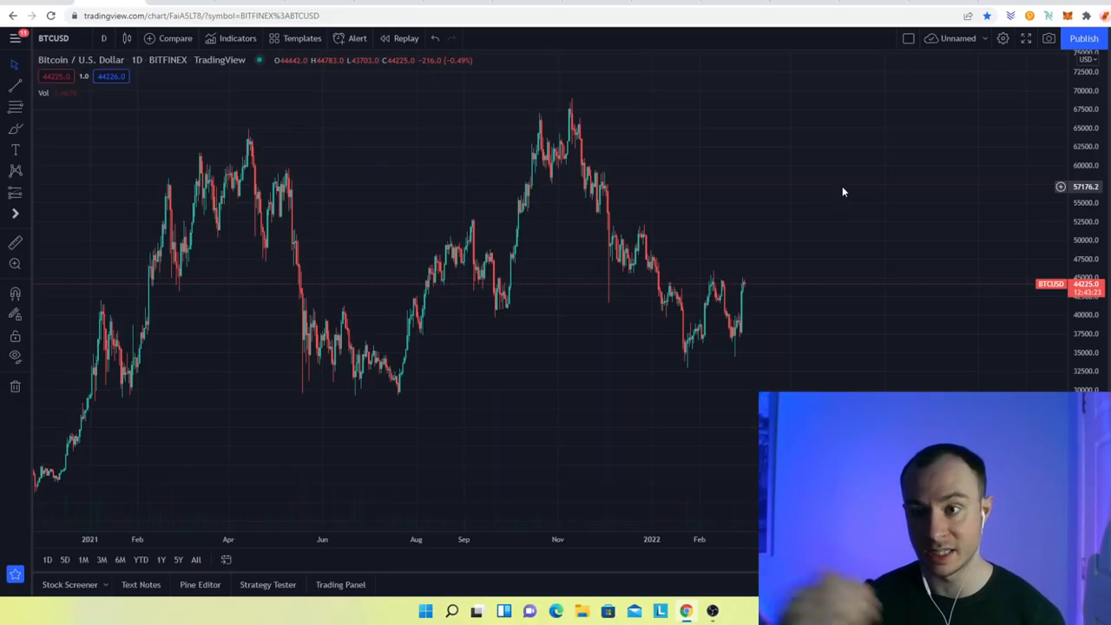
mouse_move(478, 91)
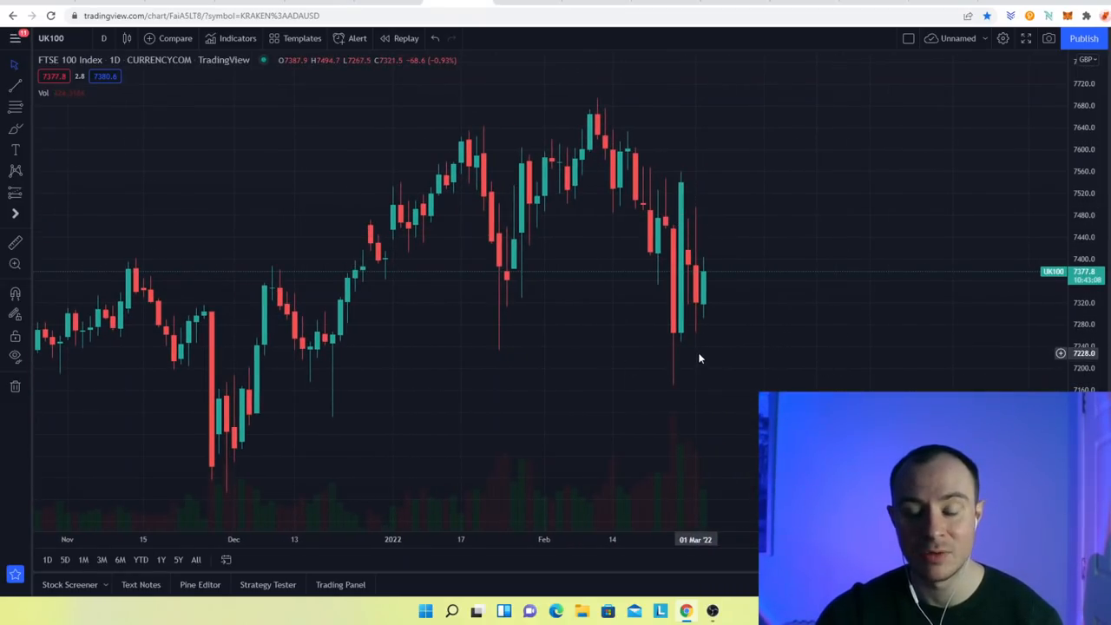
mouse_move(679, 340)
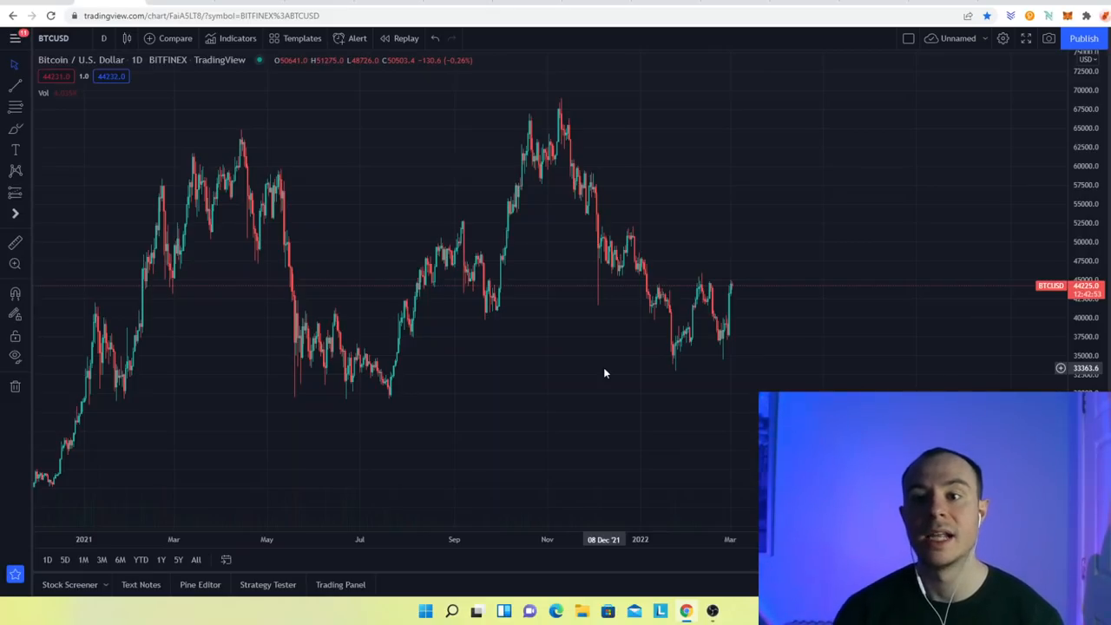
mouse_move(547, 195)
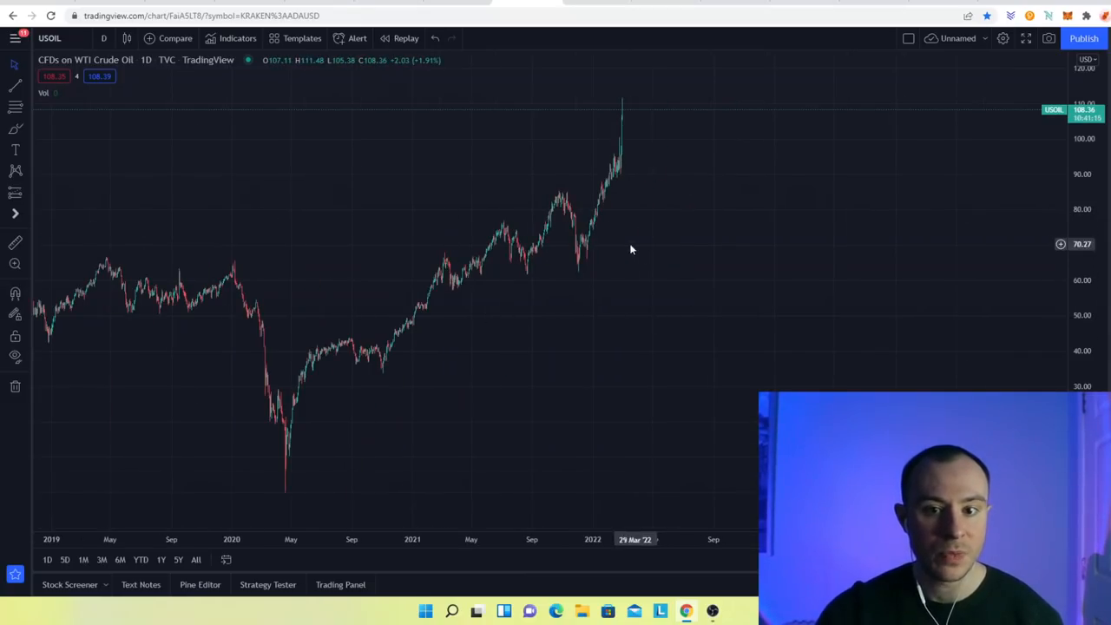
mouse_move(637, 133)
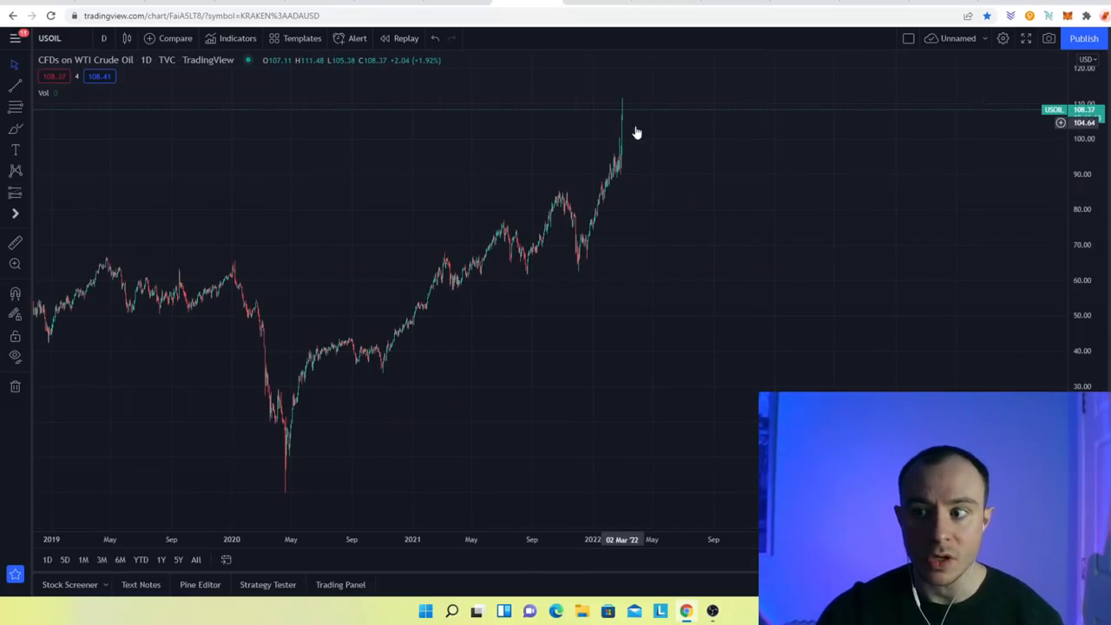
mouse_move(681, 282)
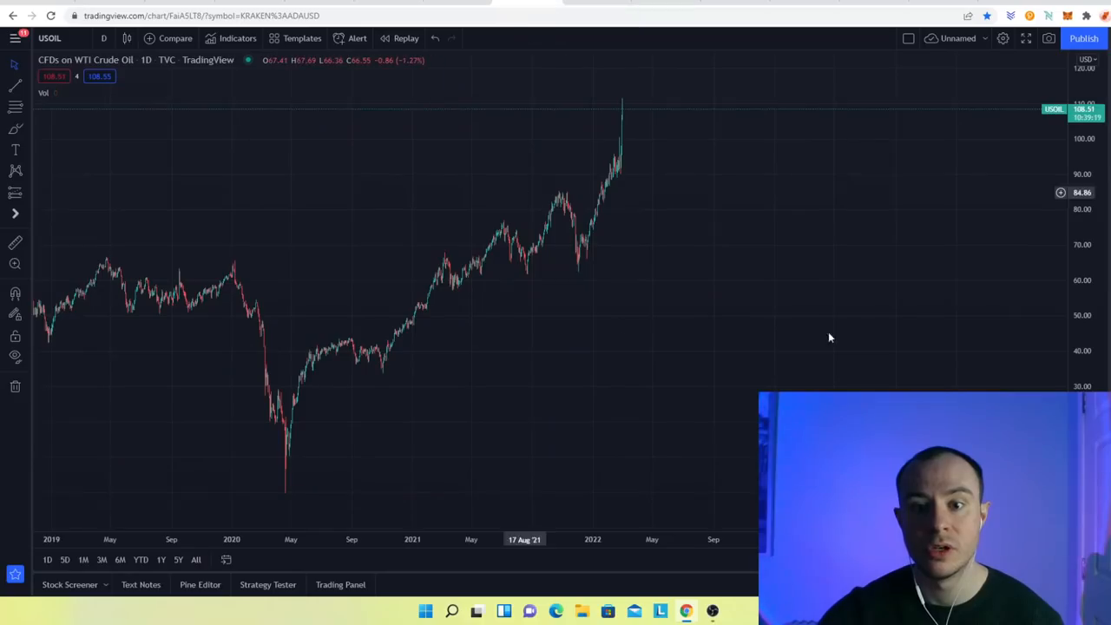
mouse_move(829, 337)
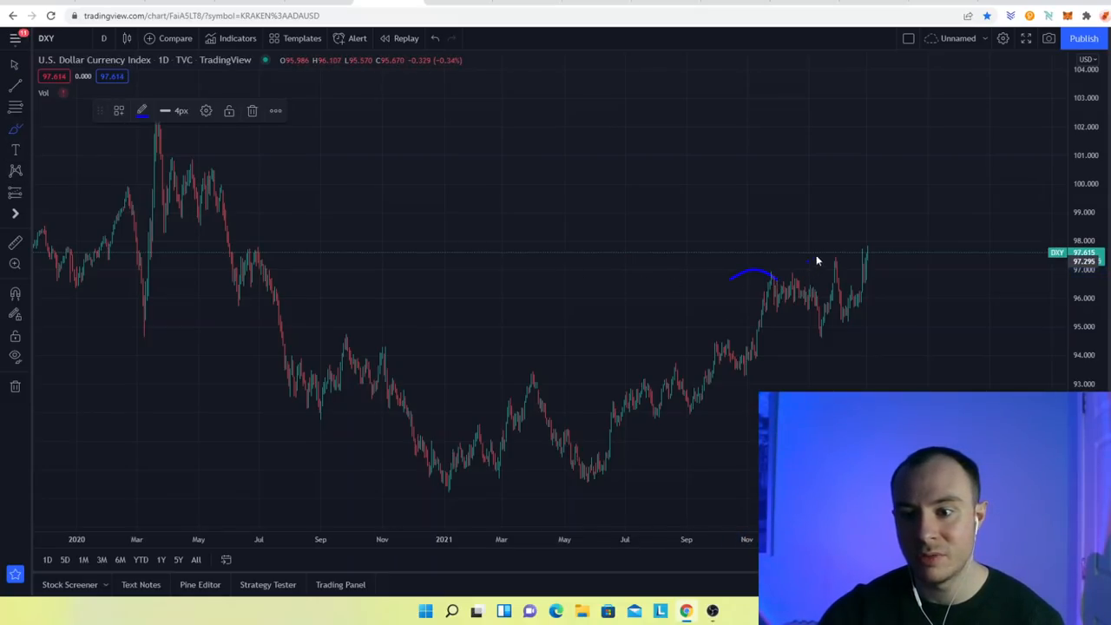
- Sketch a blue brush curve over the DXY chart's late-2021 prices
left_click_drag(812, 260, 877, 234)
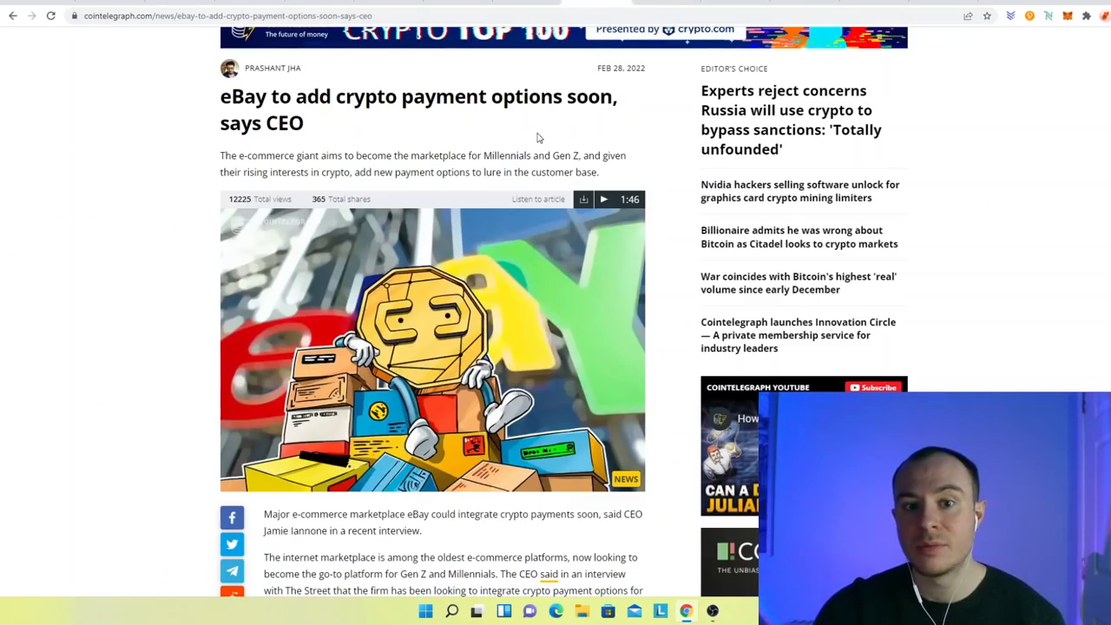
mouse_move(195, 165)
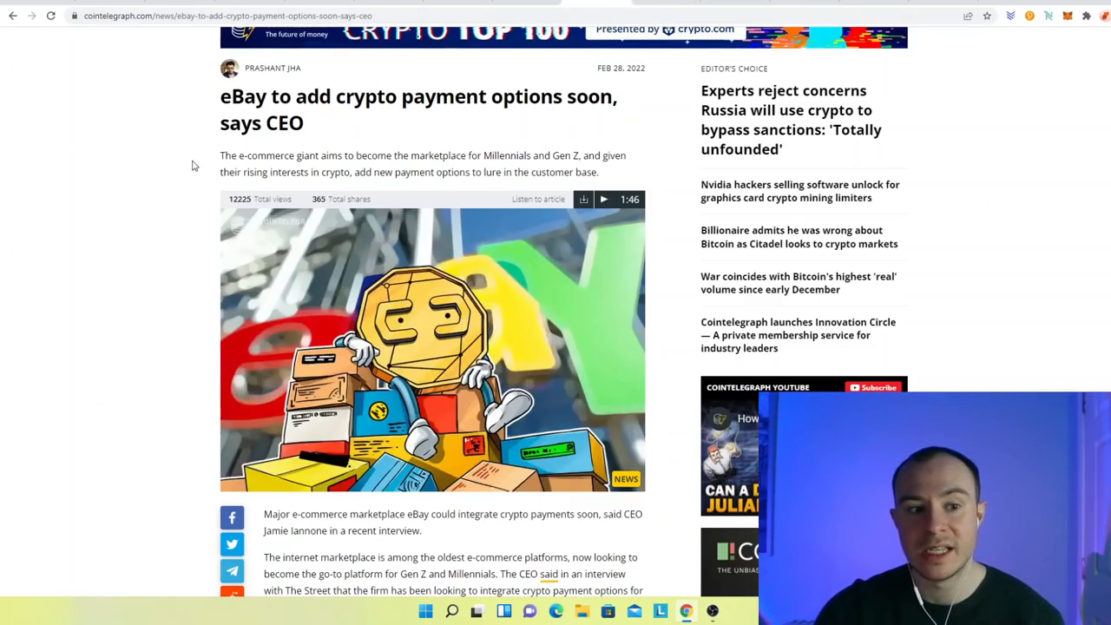
mouse_move(347, 167)
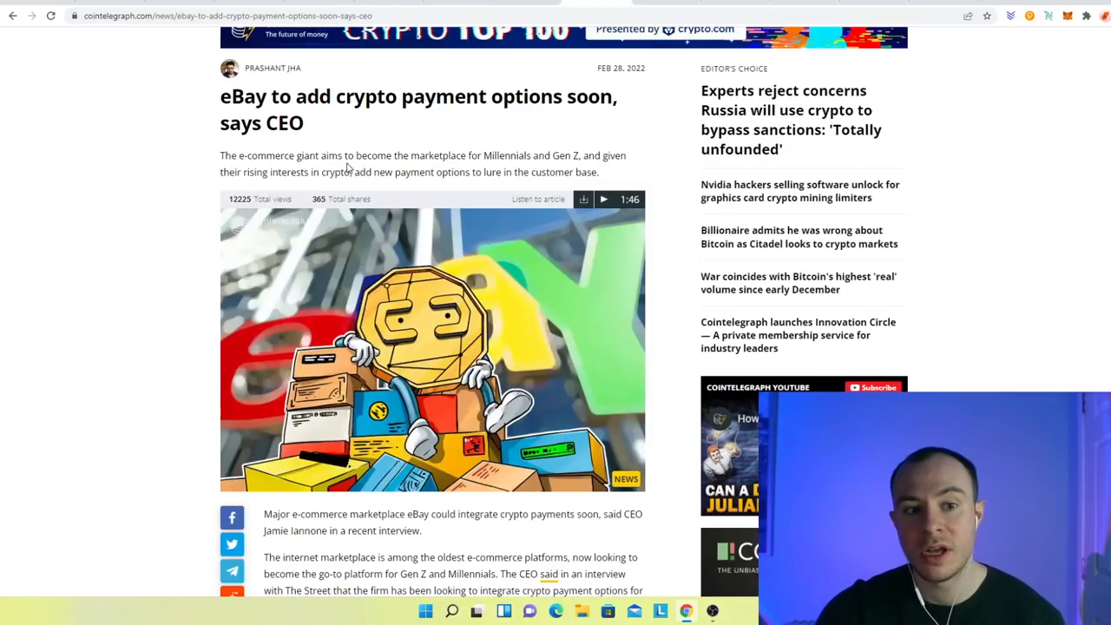
mouse_move(460, 170)
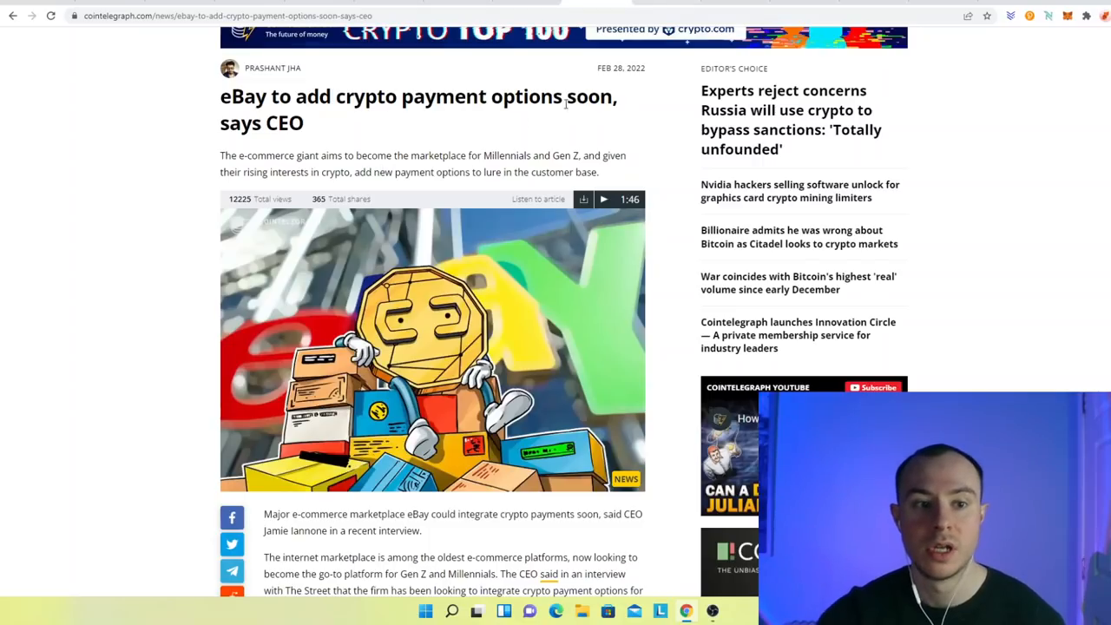
mouse_move(311, 128)
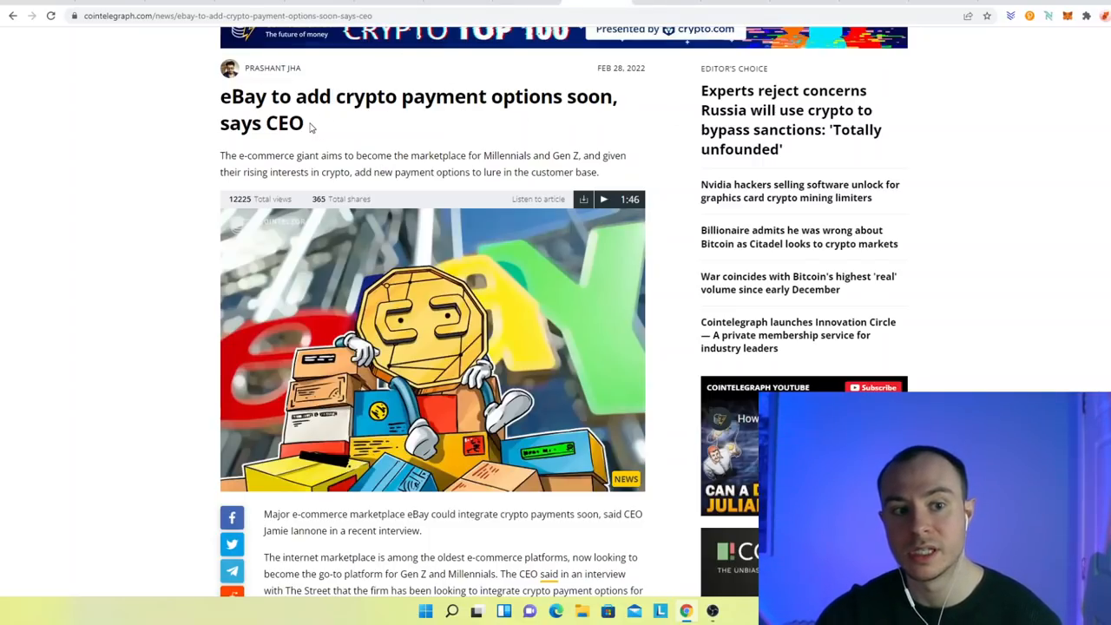
mouse_move(644, 124)
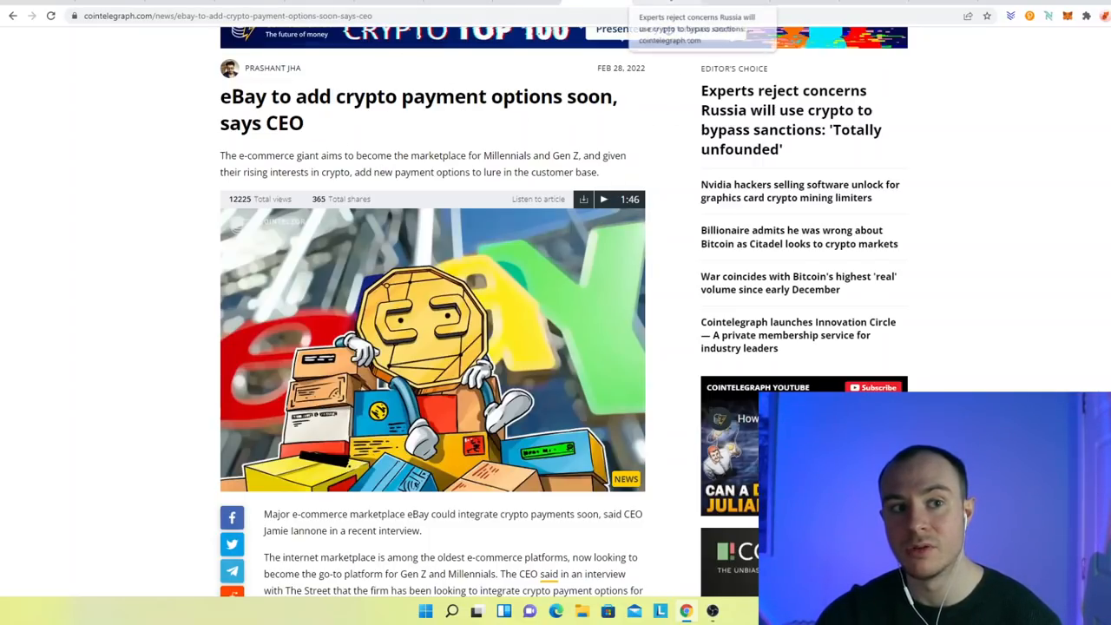
- Open the 'Experts reject concerns Russia will use crypto to bypass sanctions' article from Editor's Choice
left_click(790, 119)
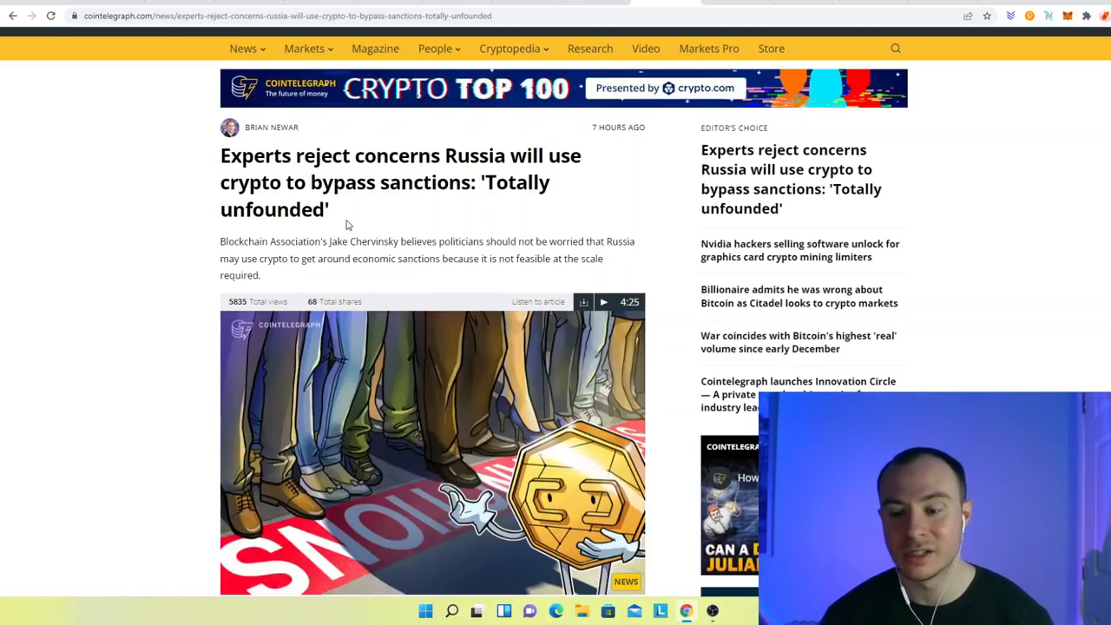
mouse_move(315, 298)
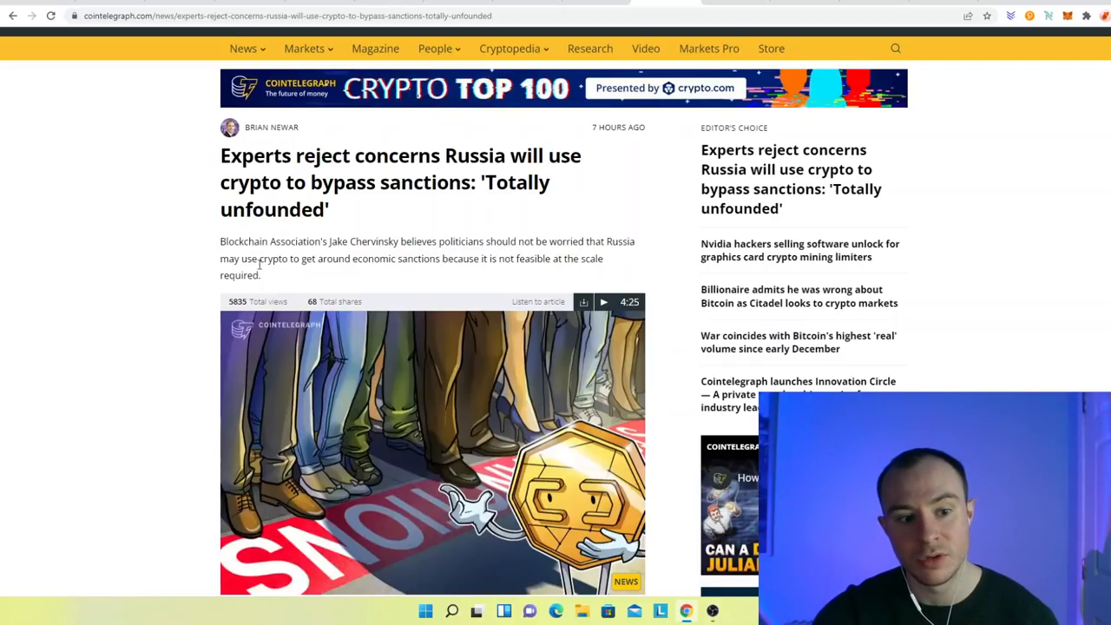
mouse_move(486, 282)
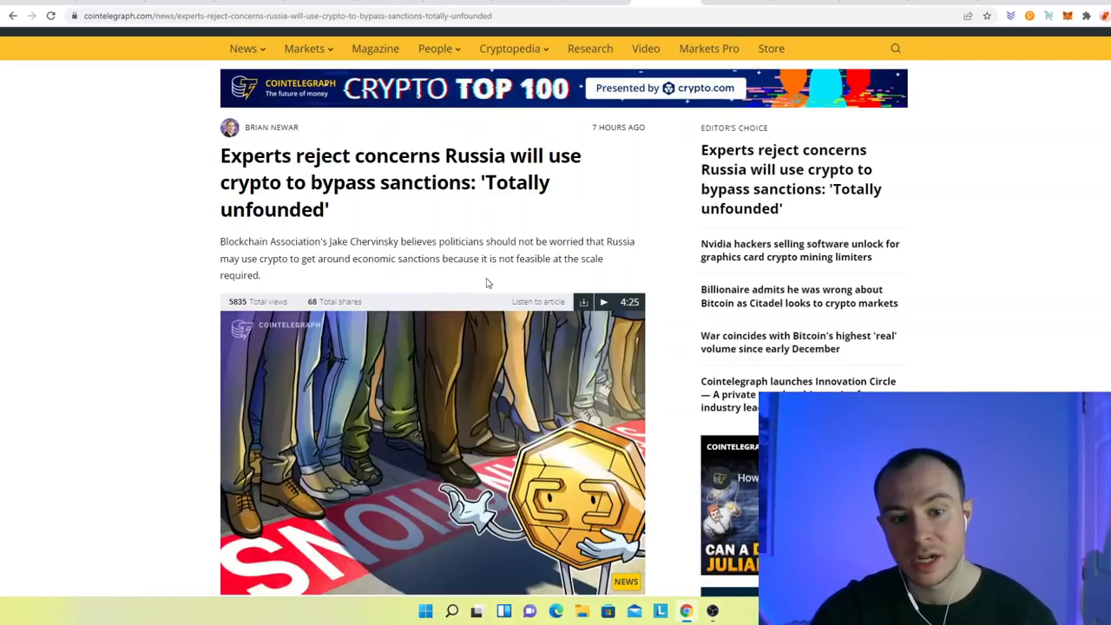
mouse_move(578, 270)
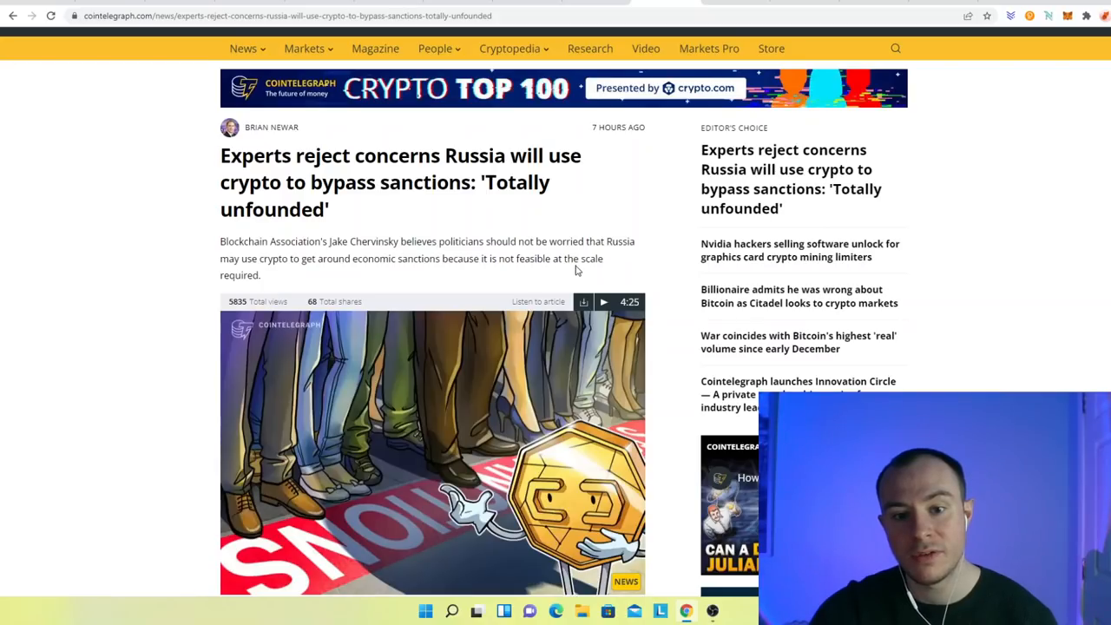
mouse_move(347, 259)
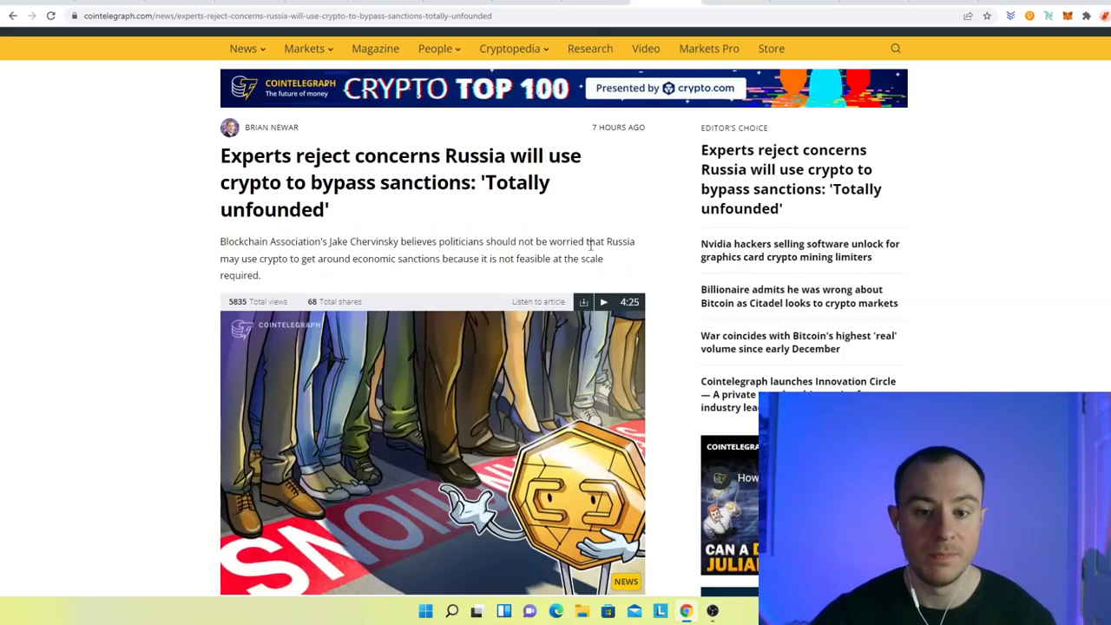
mouse_move(274, 273)
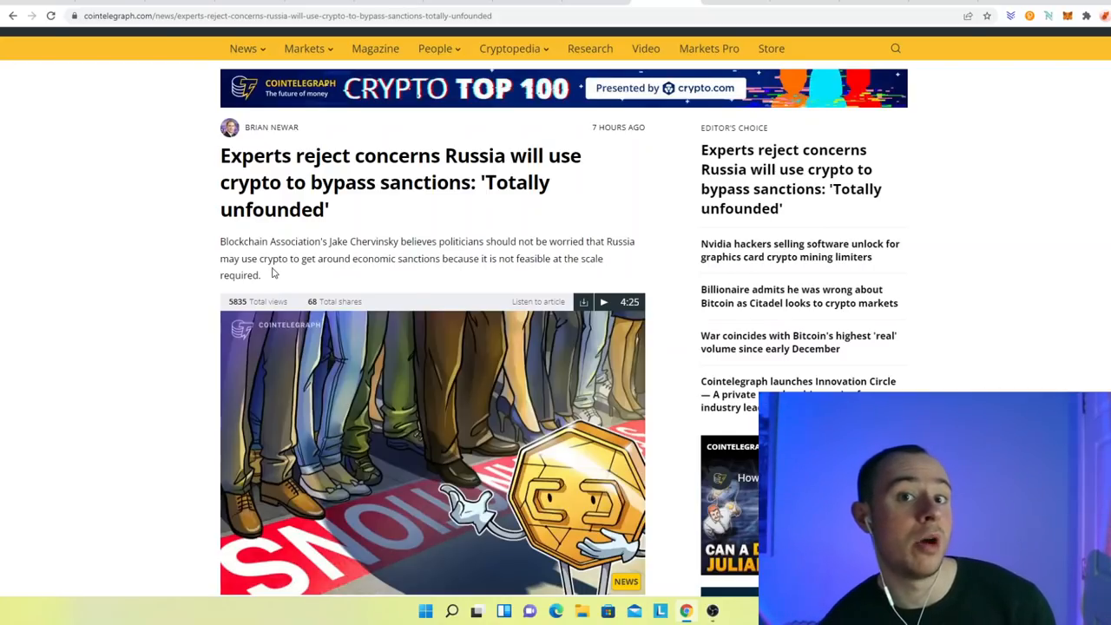
mouse_move(699, 120)
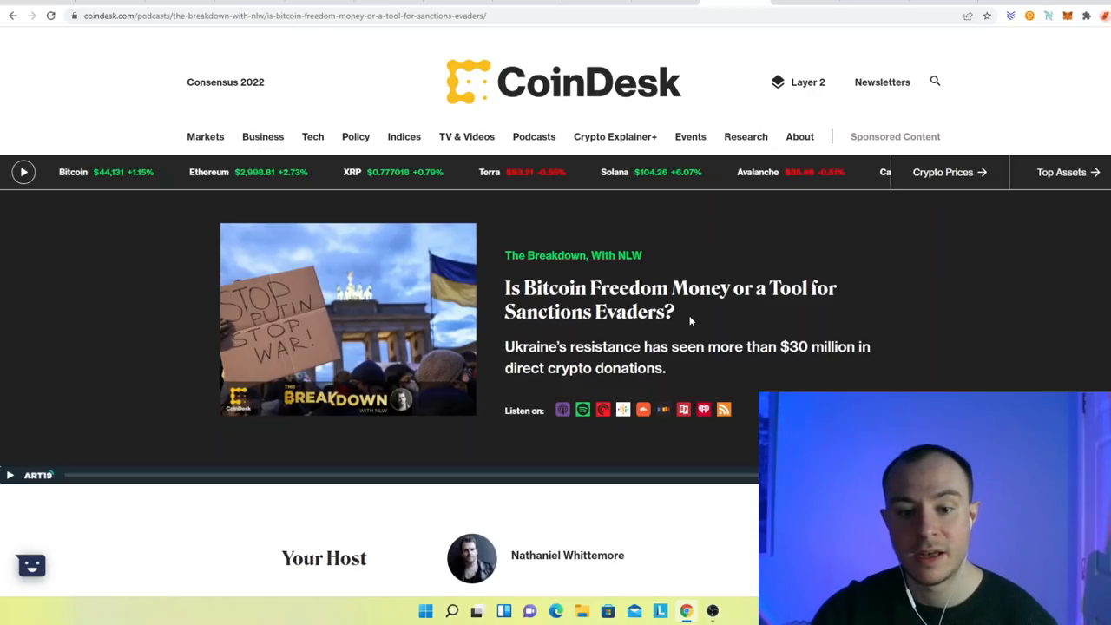
mouse_move(725, 311)
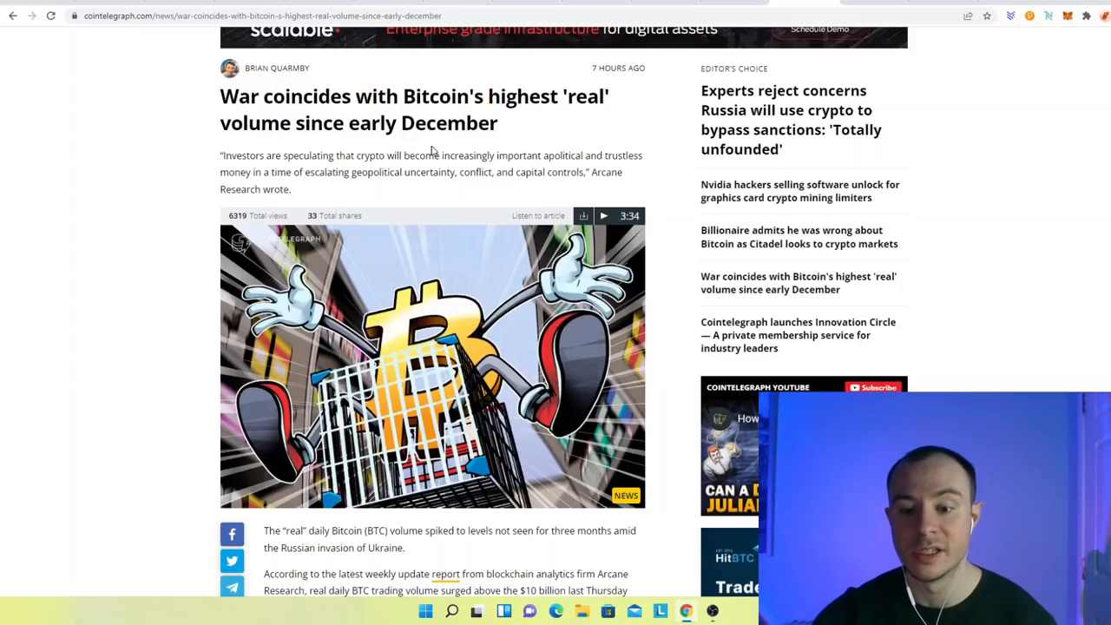
mouse_move(386, 184)
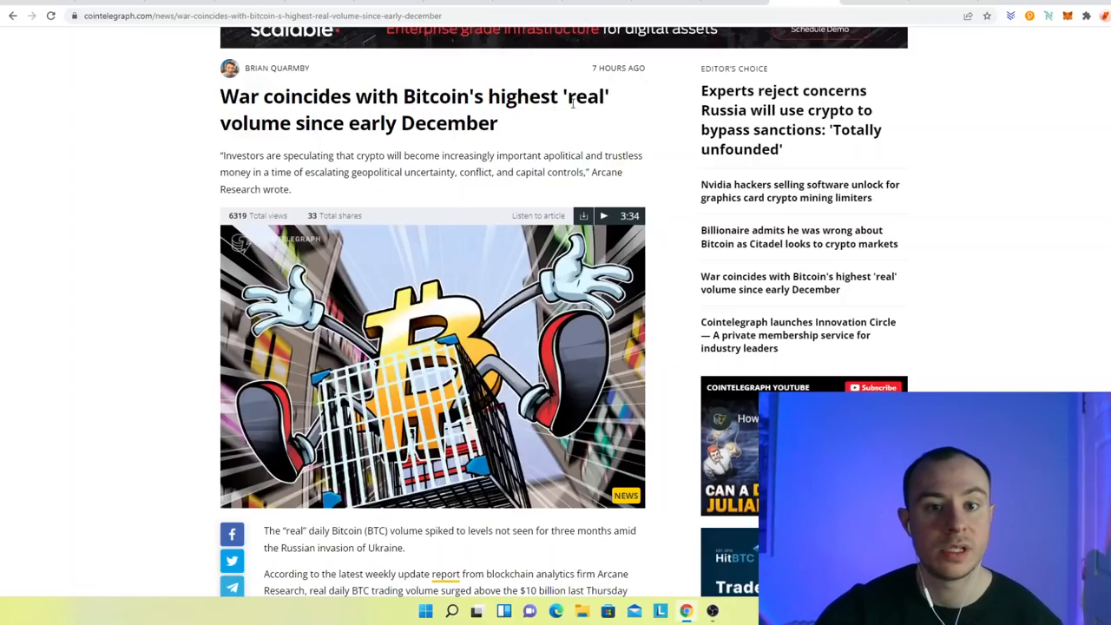
mouse_move(390, 146)
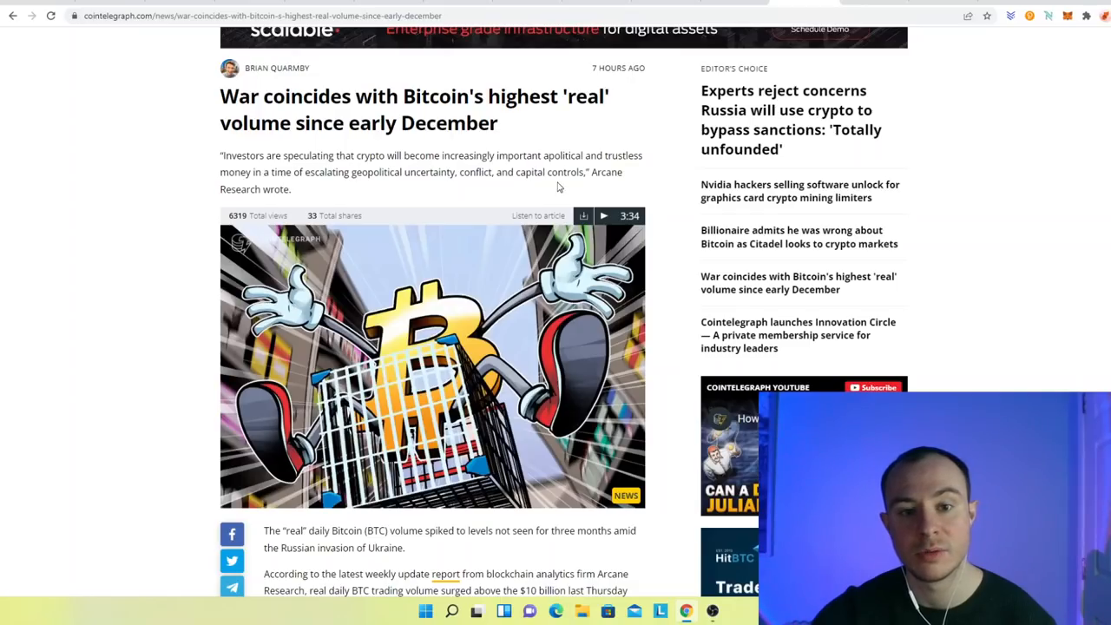
mouse_move(618, 168)
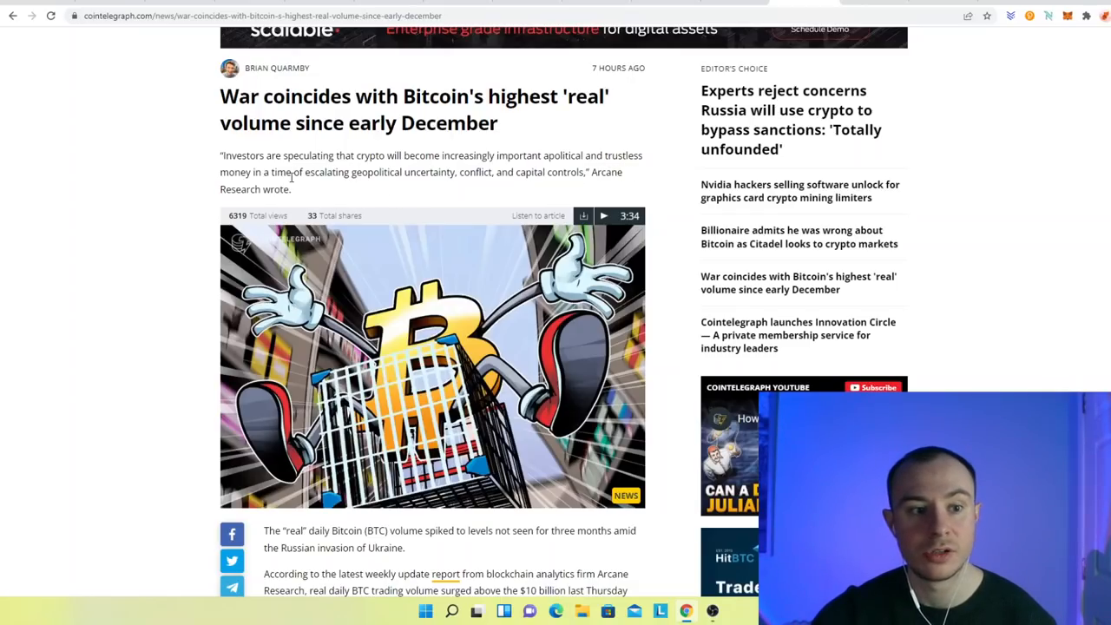
mouse_move(356, 185)
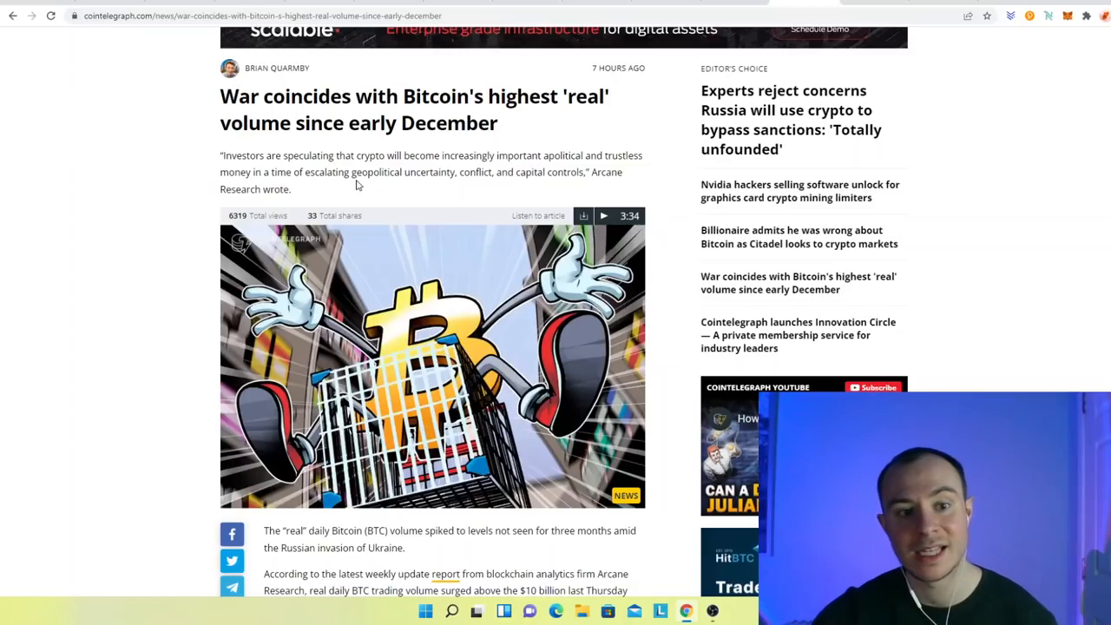
mouse_move(341, 185)
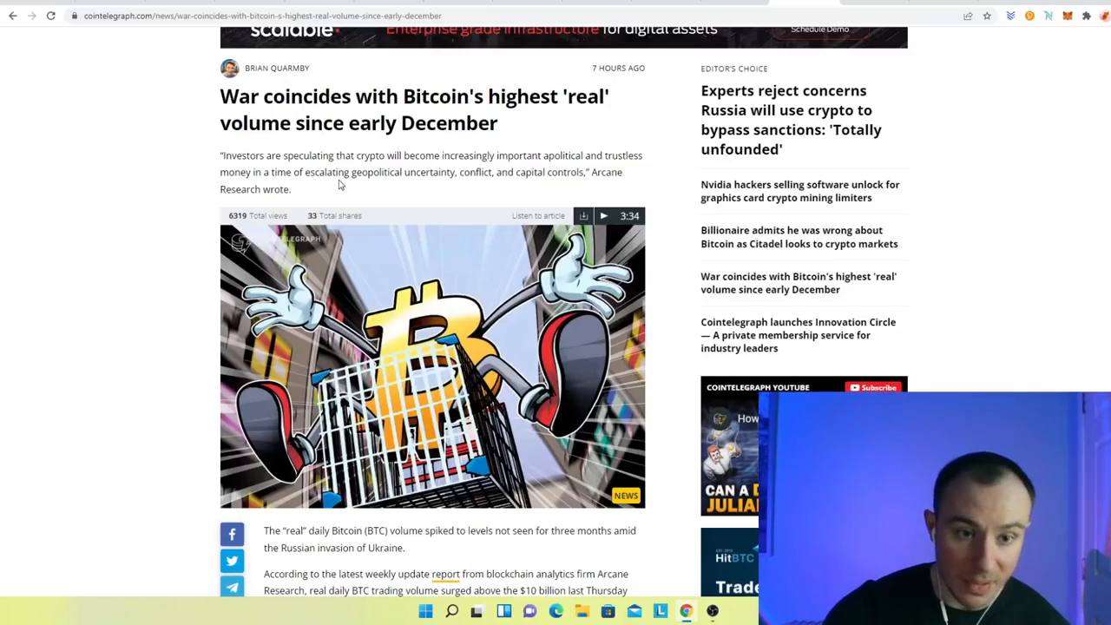
mouse_move(523, 195)
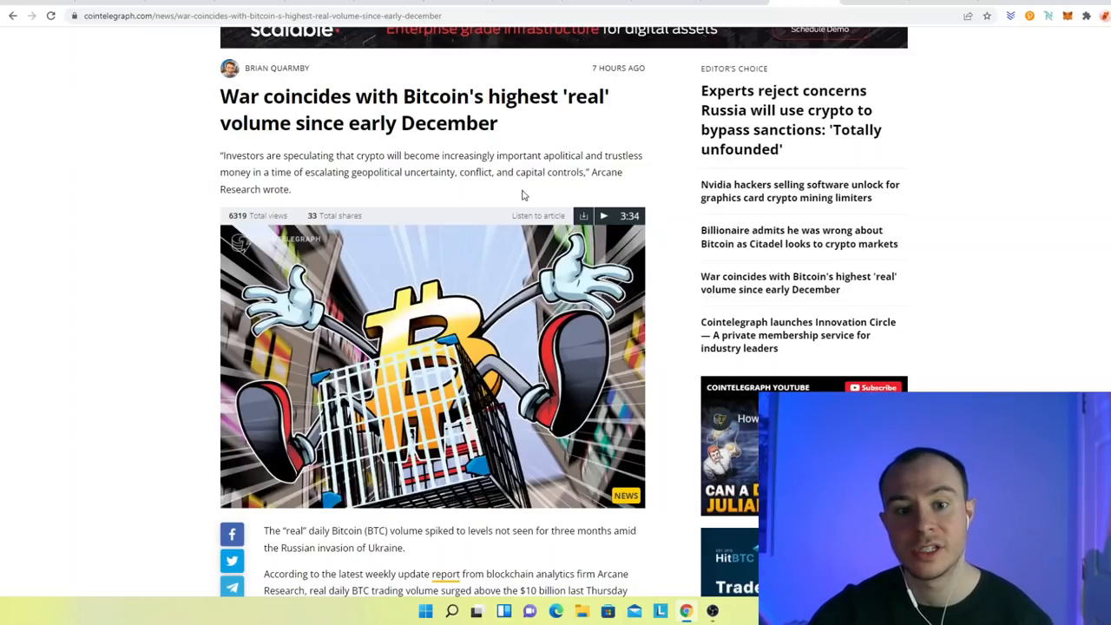
mouse_move(299, 195)
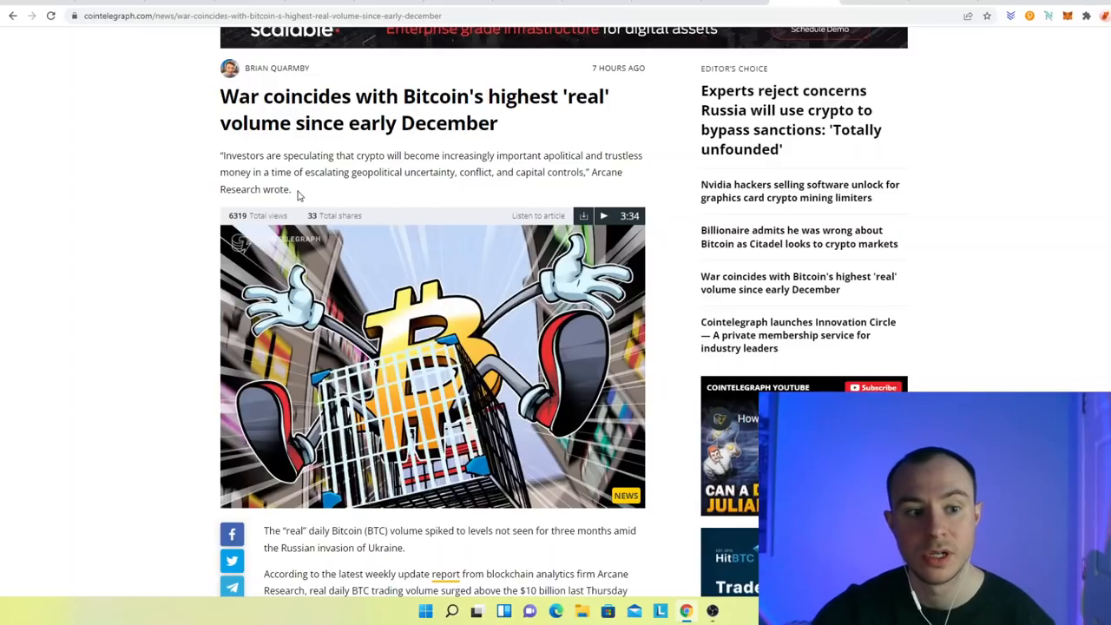
- Open the 'War coincides with Bitcoin's highest real volume' article
double_click(569, 172)
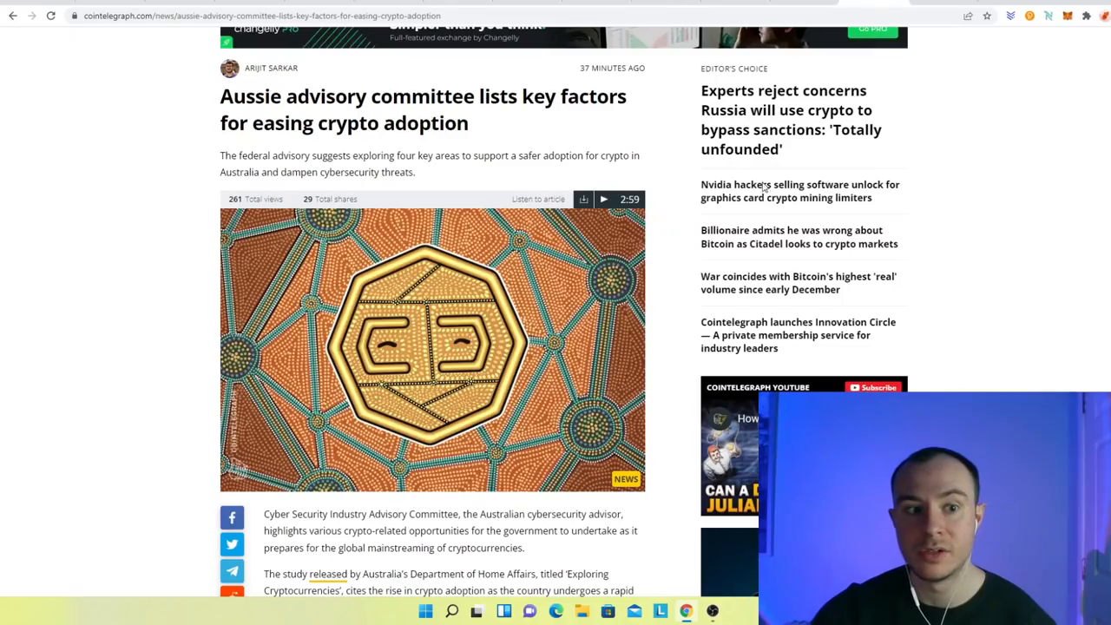
- Highlight the 'Aussie advisory committee lists key factors' article headline
double_click(408, 122)
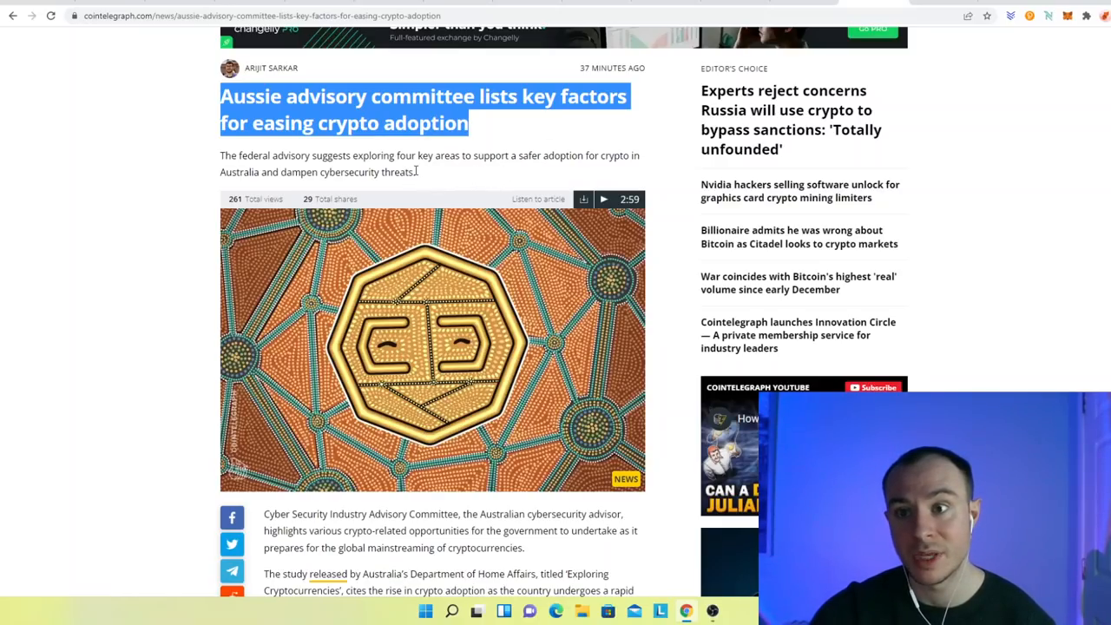
mouse_move(416, 171)
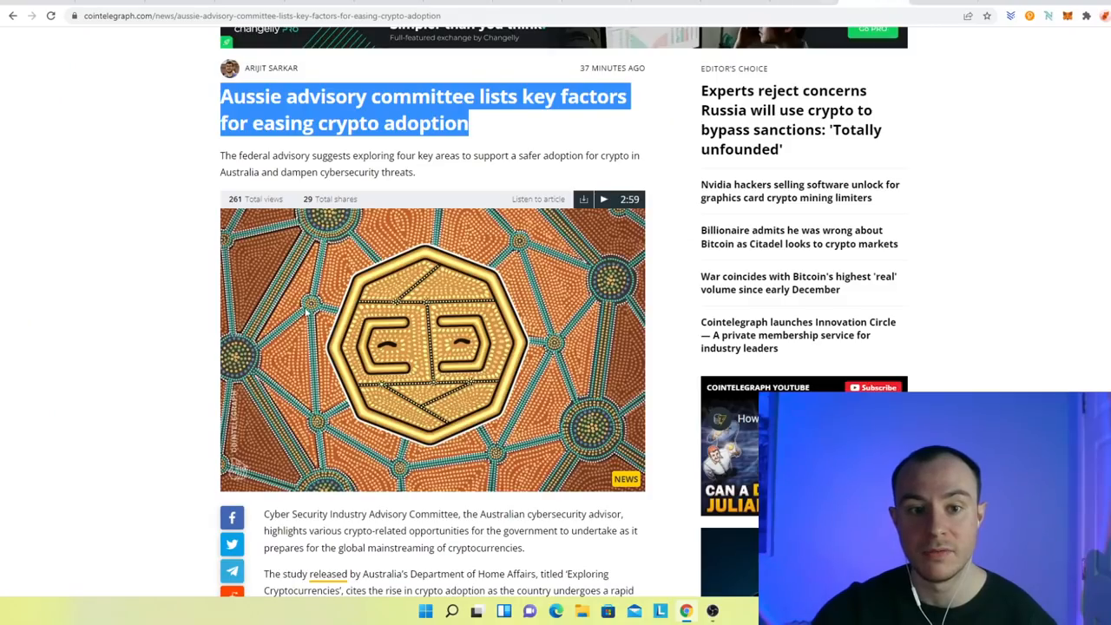
mouse_move(445, 278)
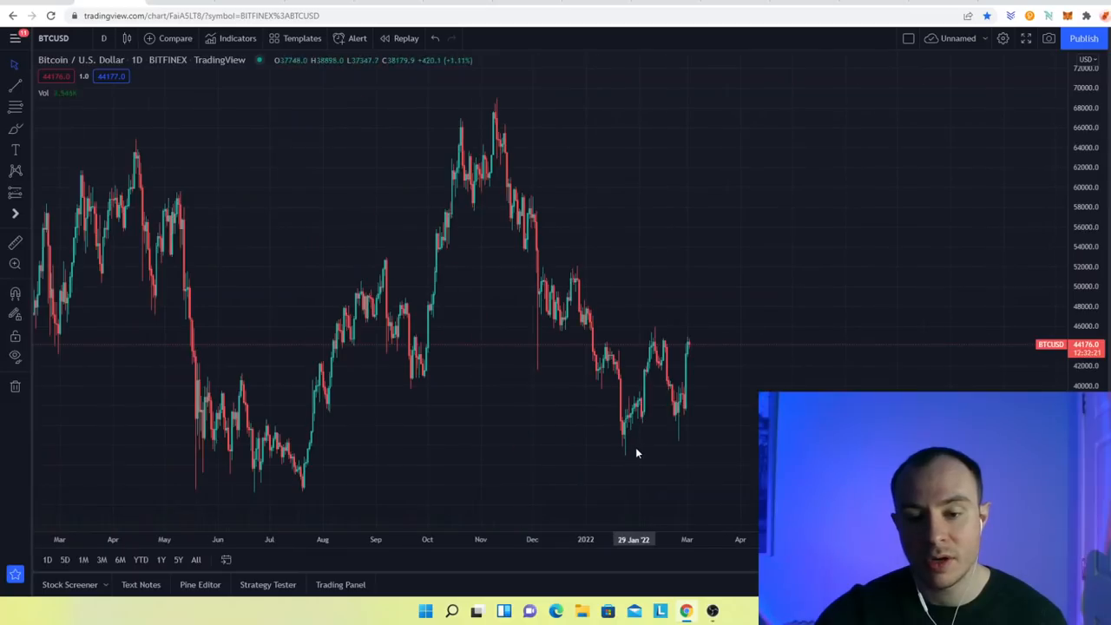
mouse_move(668, 452)
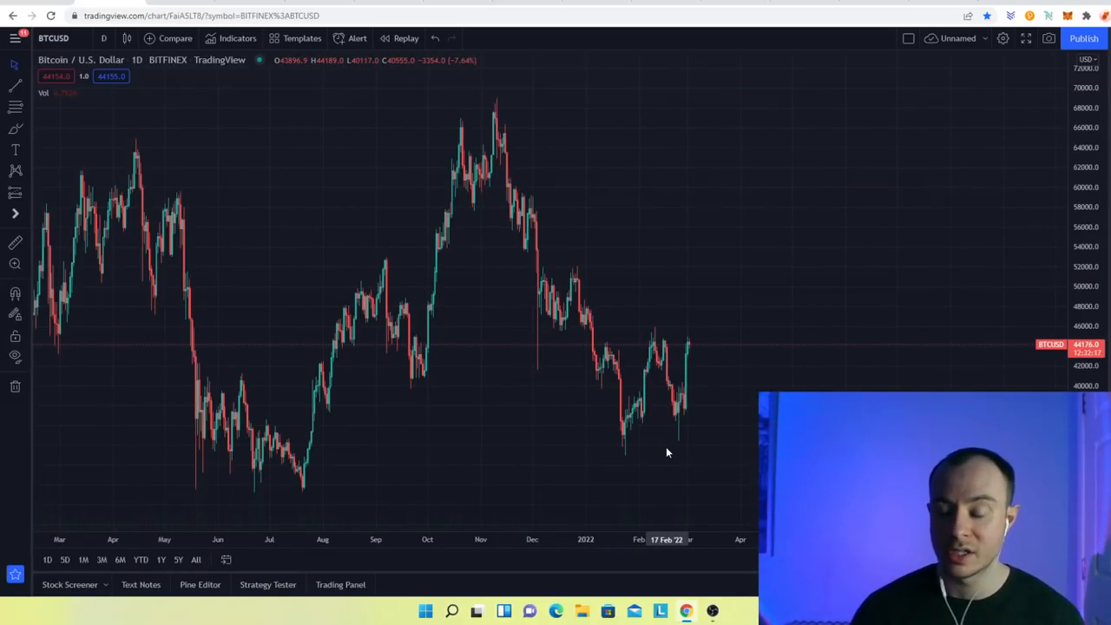
mouse_move(702, 441)
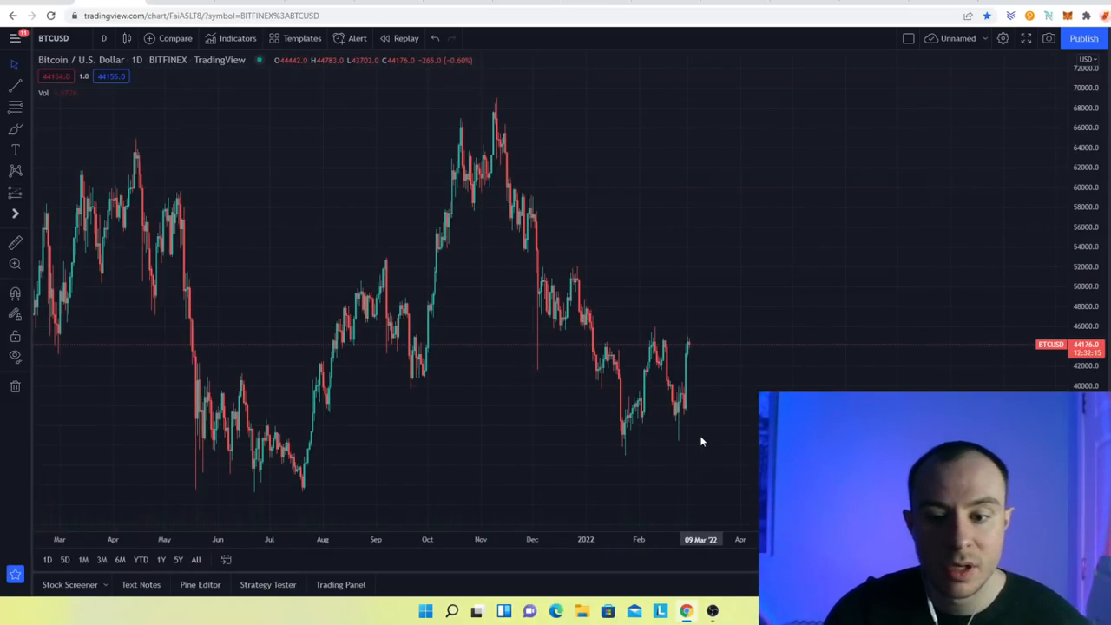
mouse_move(681, 441)
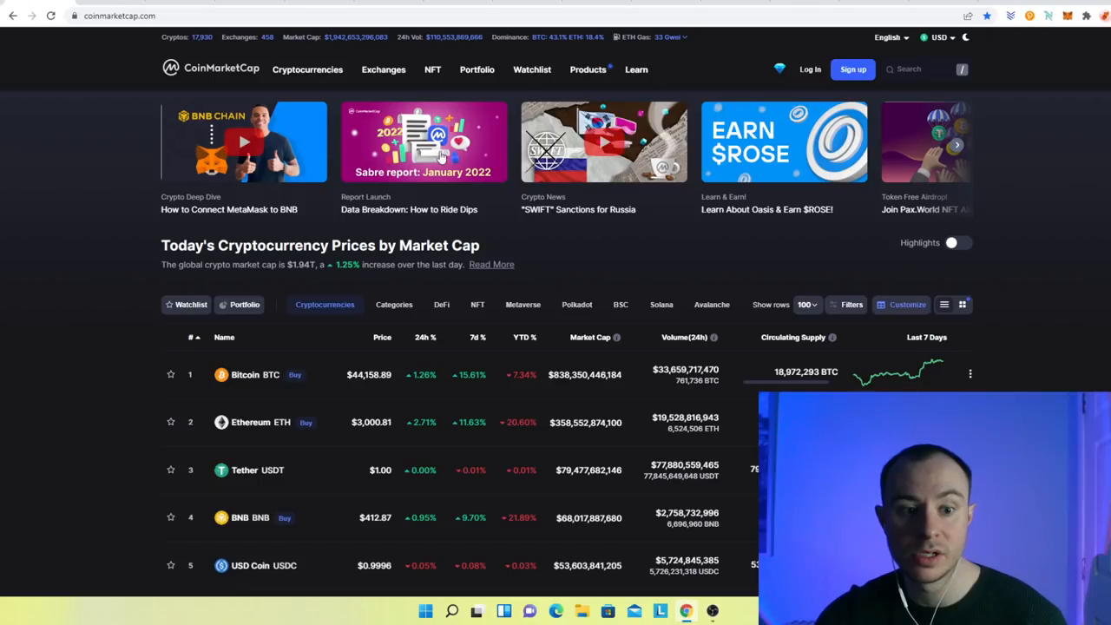
- Scroll the price table past the top ten to Polkadot, Binance USD and Dogecoin
scroll("down", 3)
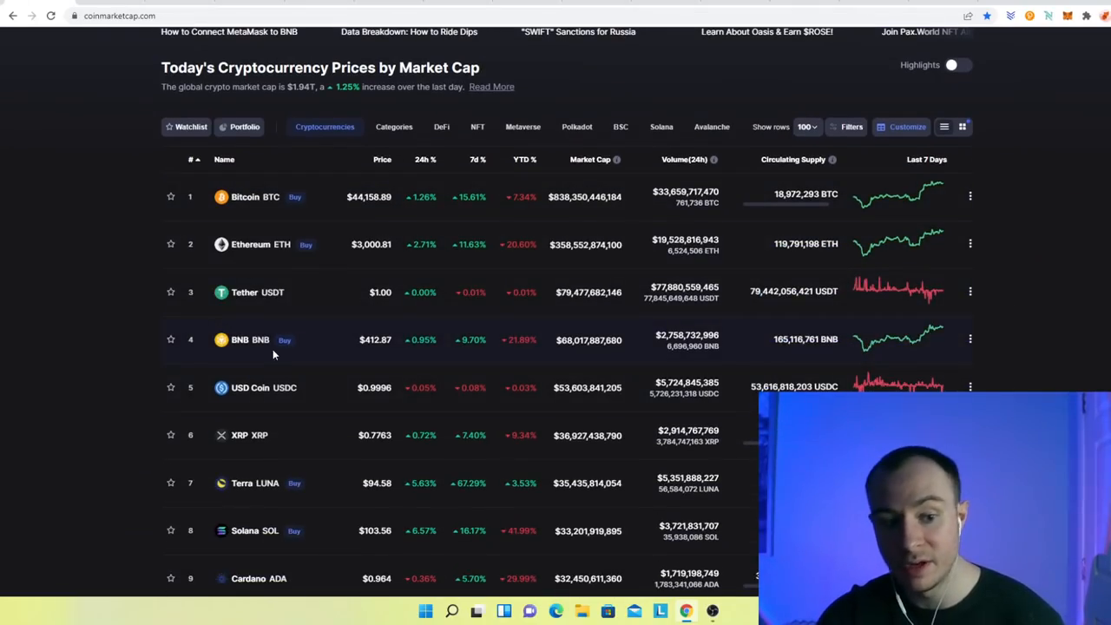
scroll("down", 3)
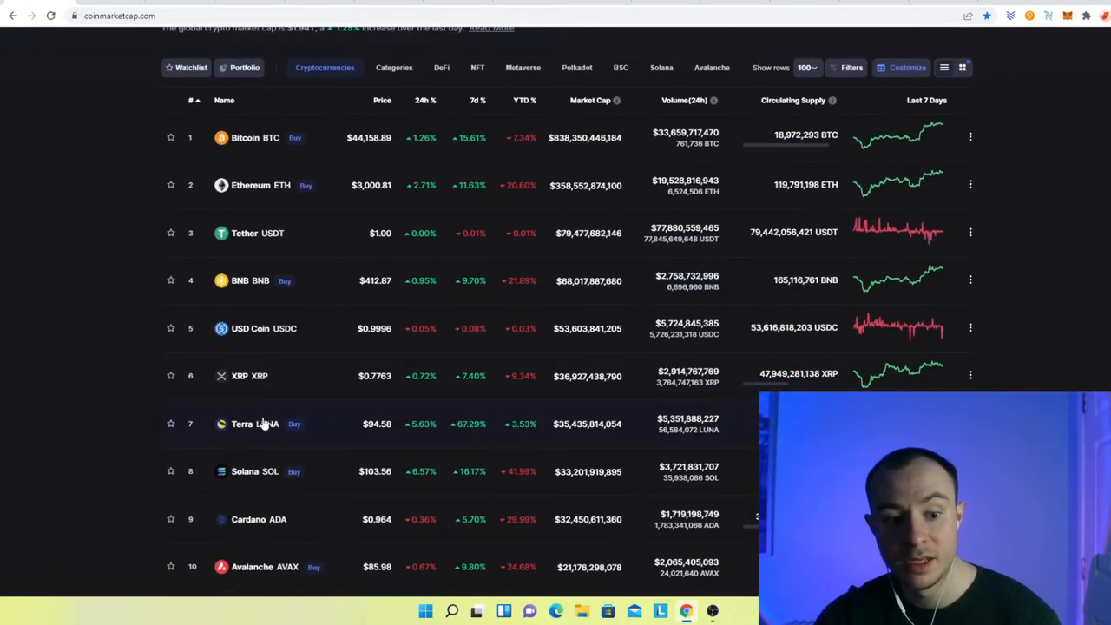
scroll("down", 3)
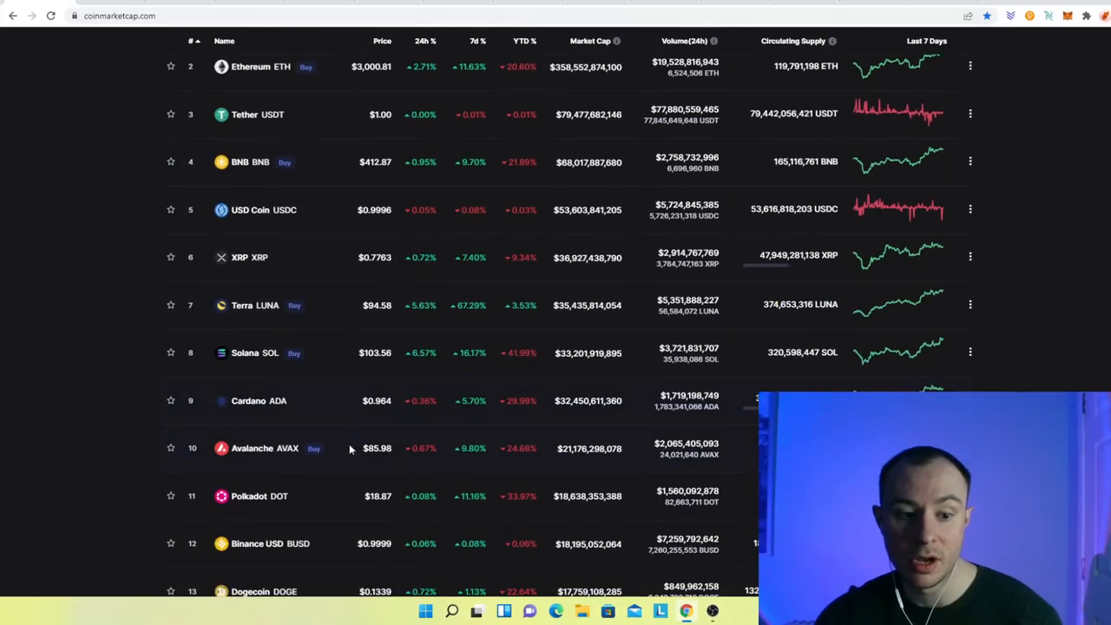
mouse_move(220, 554)
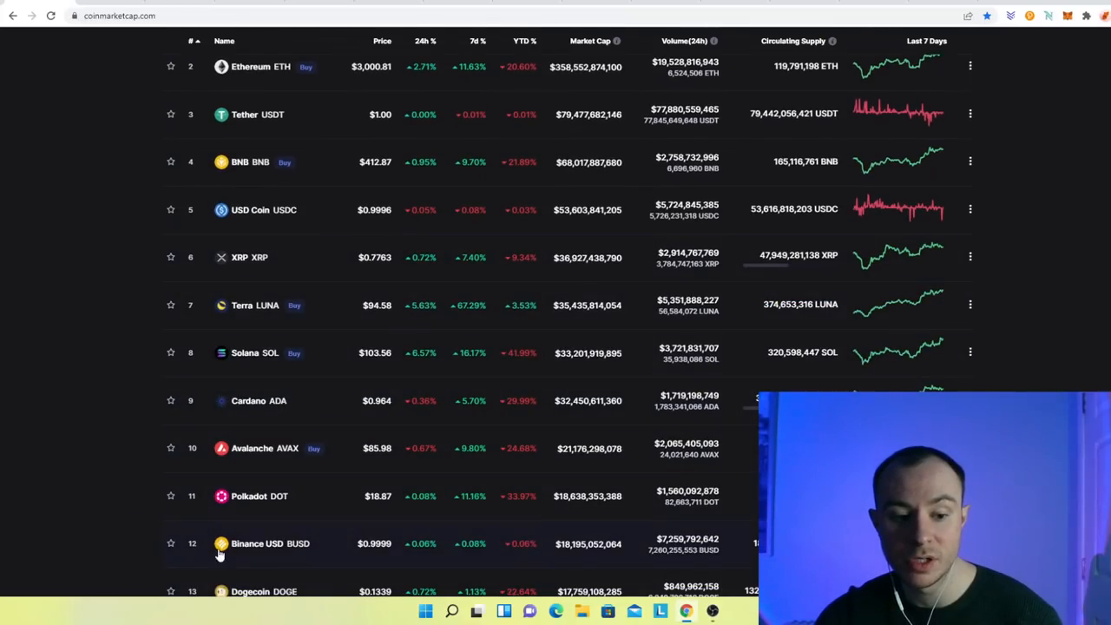
mouse_move(728, 525)
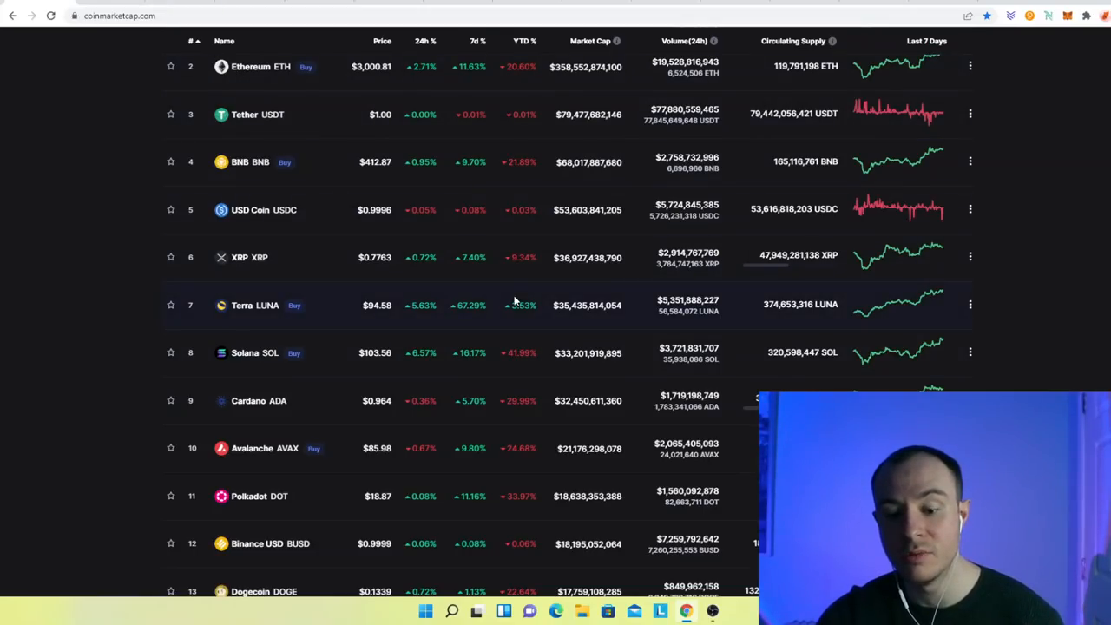
mouse_move(514, 302)
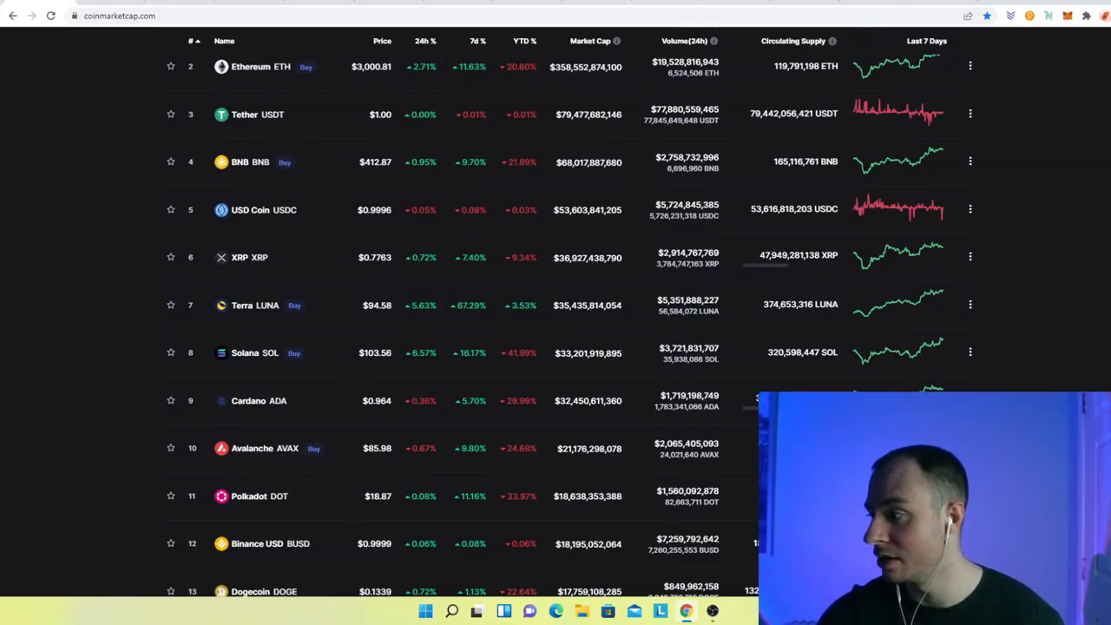